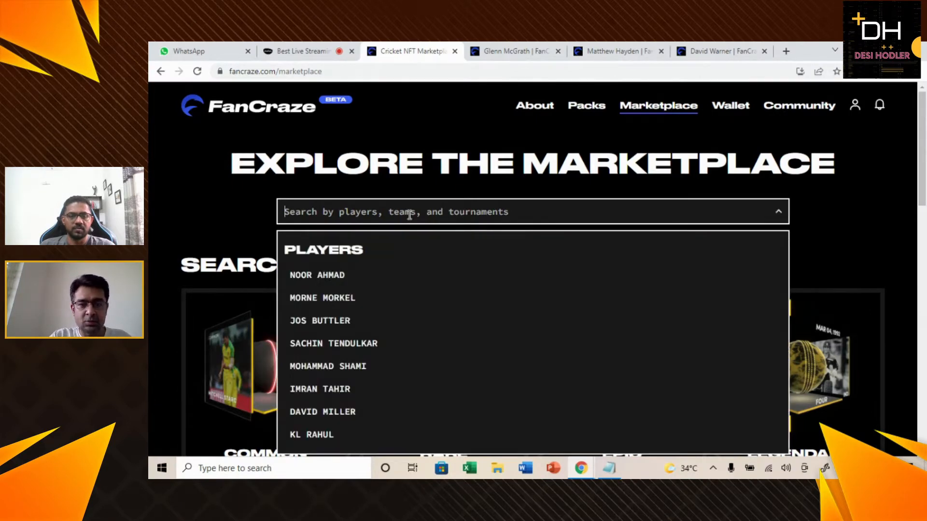
Step: Search 'Glen' and open Glenn McGrath's 2007 World Cup wicket moment
{"action": "type", "text": "Glen"}
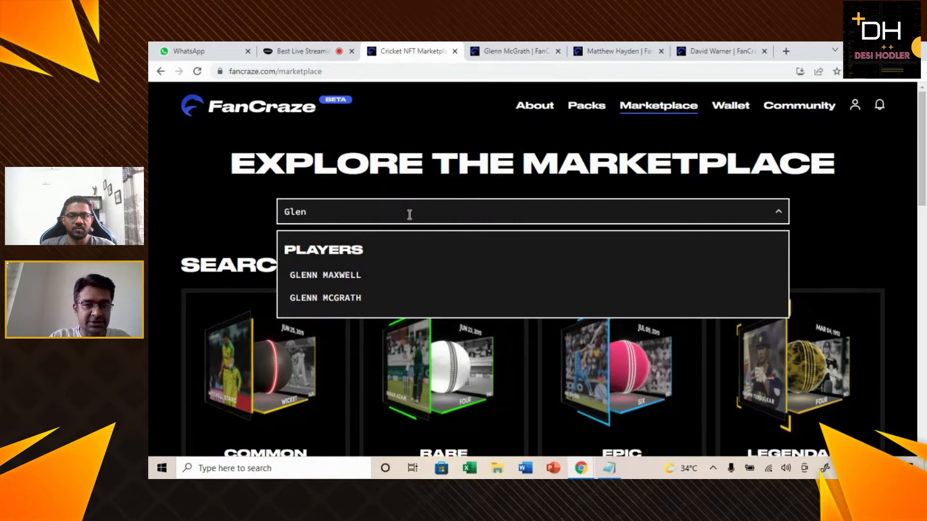
{"action": "left_click", "coordinate": [324, 298]}
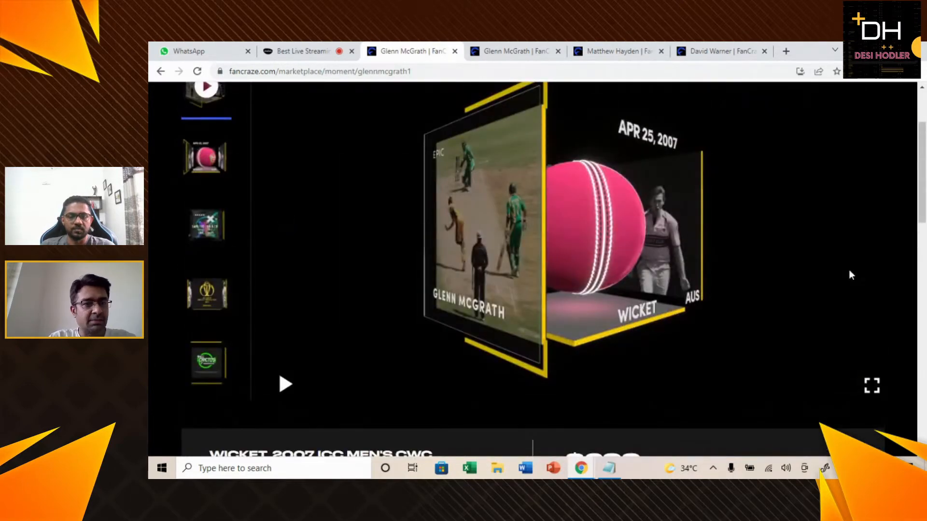
{"action": "scroll", "scroll_direction": "down", "scroll_amount": 3}
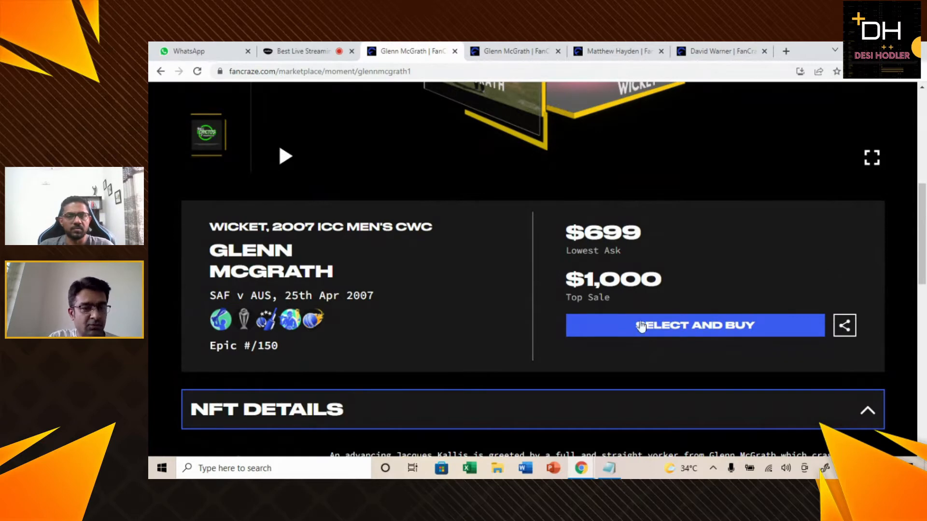
{"action": "mouse_move", "coordinate": [180, 328]}
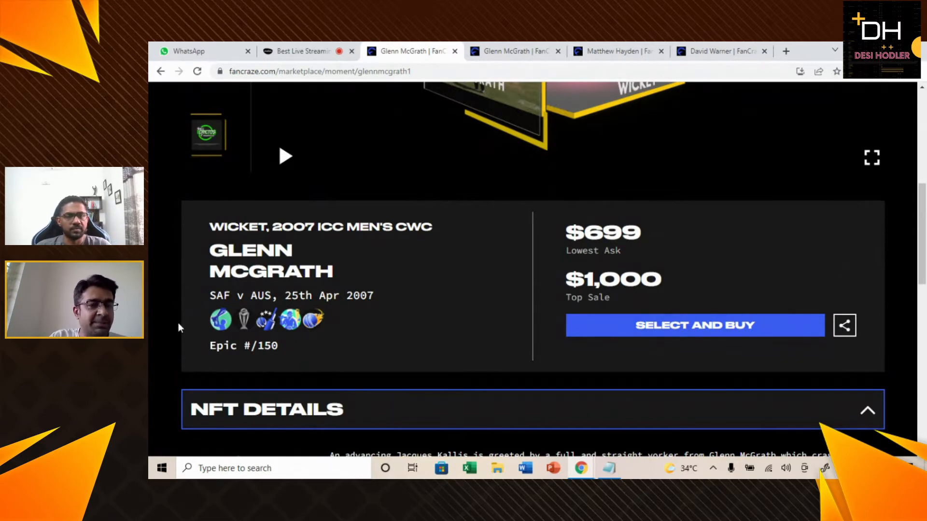
{"action": "mouse_move", "coordinate": [220, 320]}
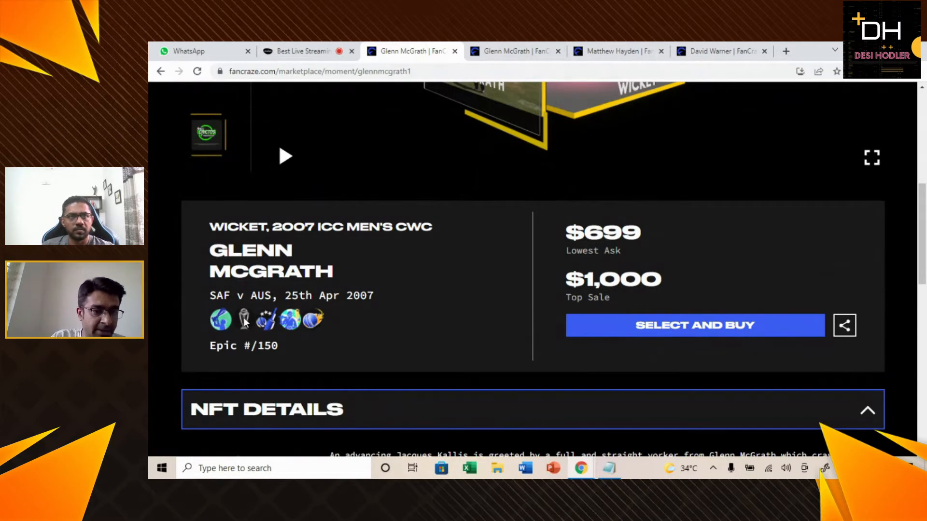
{"action": "mouse_move", "coordinate": [266, 320]}
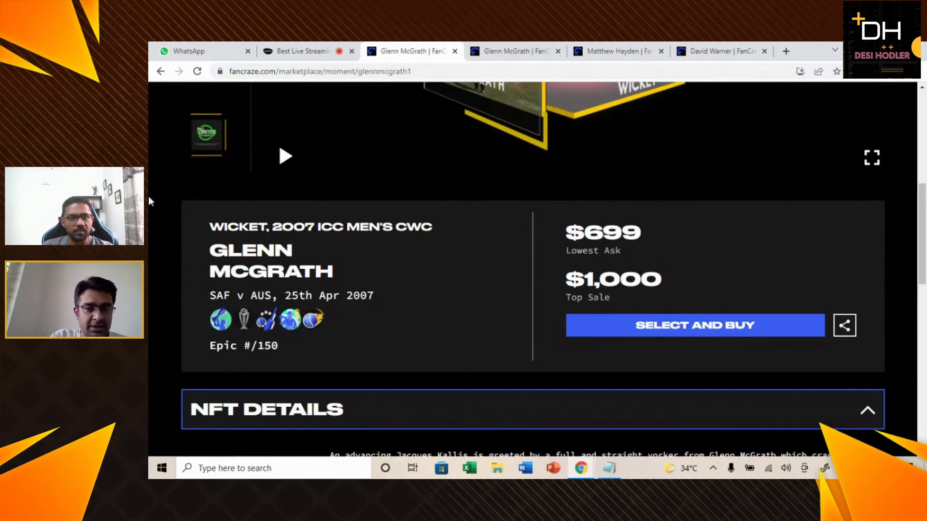
{"action": "mouse_move", "coordinate": [304, 343]}
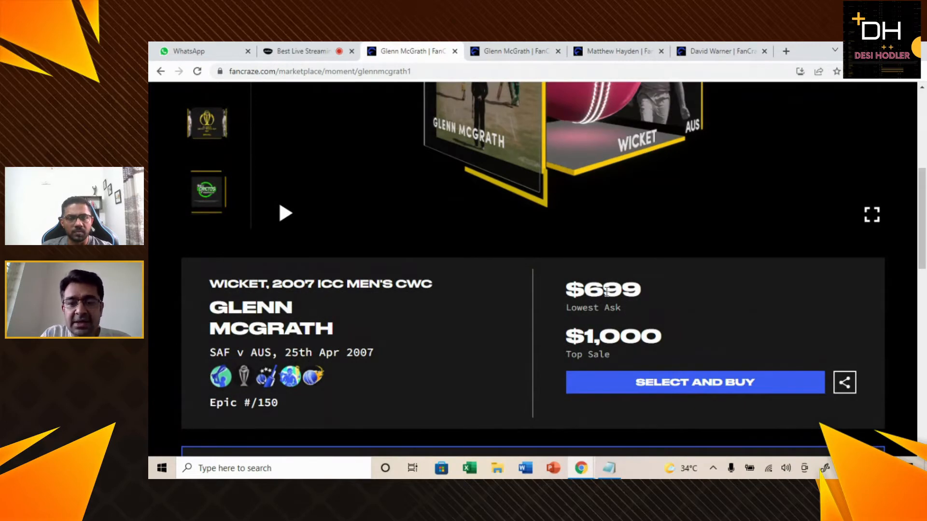
{"action": "scroll", "scroll_direction": "down", "scroll_amount": 3}
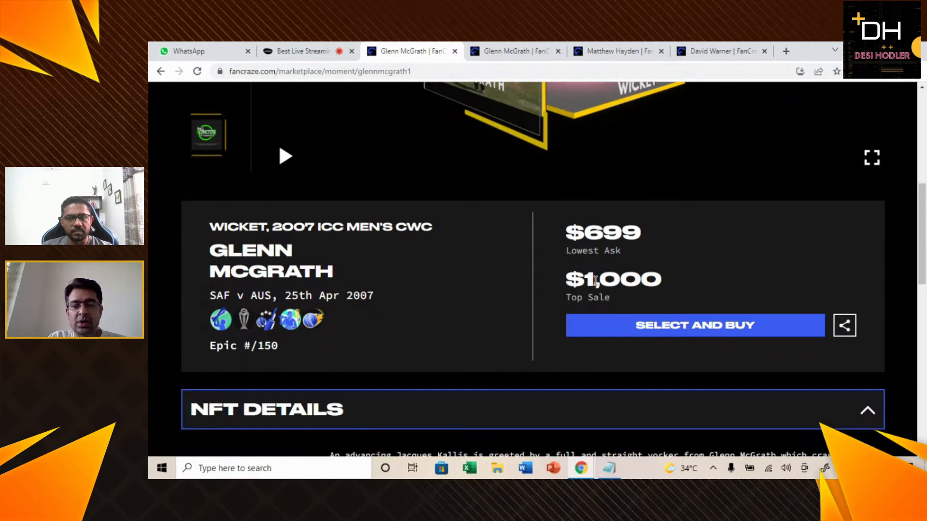
{"action": "scroll", "scroll_direction": "down", "scroll_amount": 3}
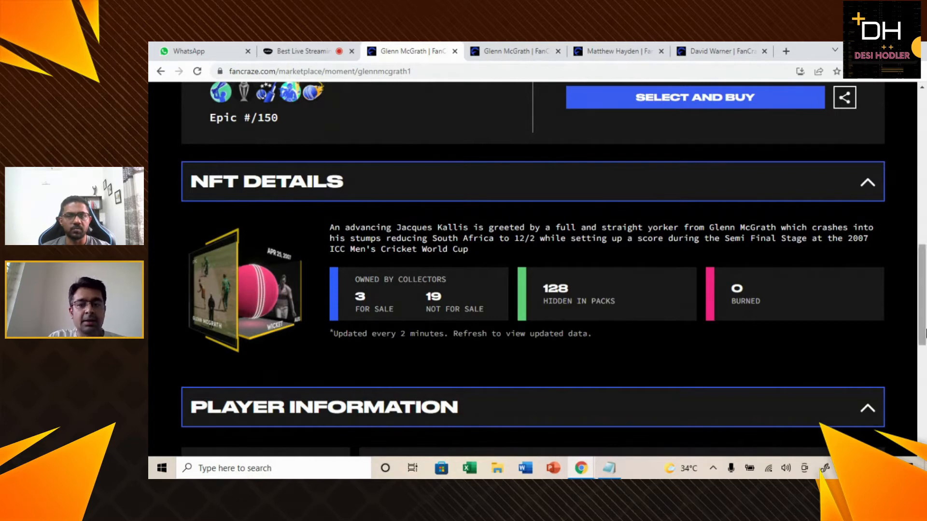
{"action": "mouse_move", "coordinate": [587, 320]}
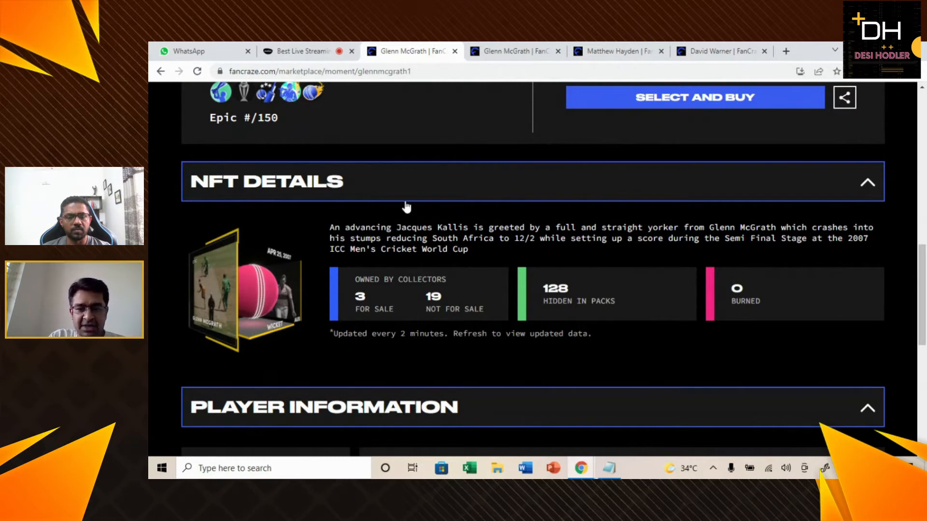
{"action": "mouse_move", "coordinate": [553, 330]}
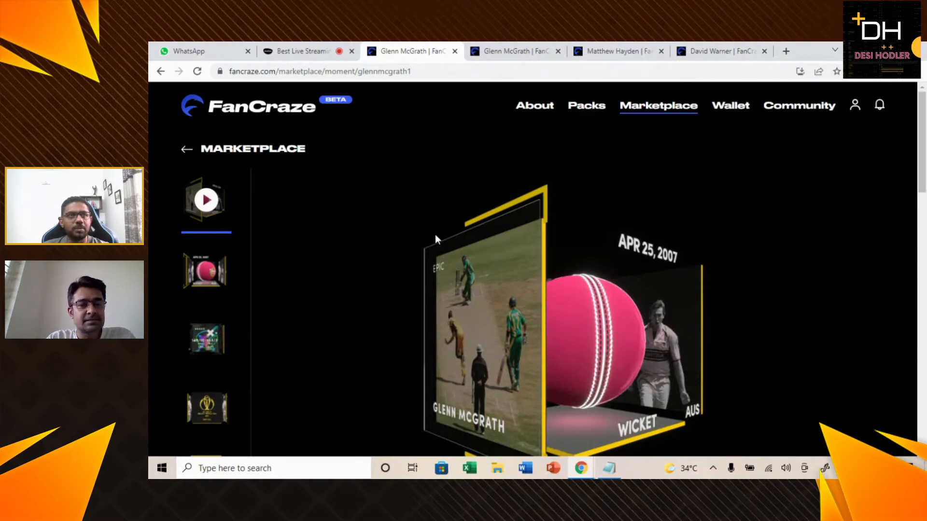
{"action": "scroll", "scroll_direction": "down", "scroll_amount": 3}
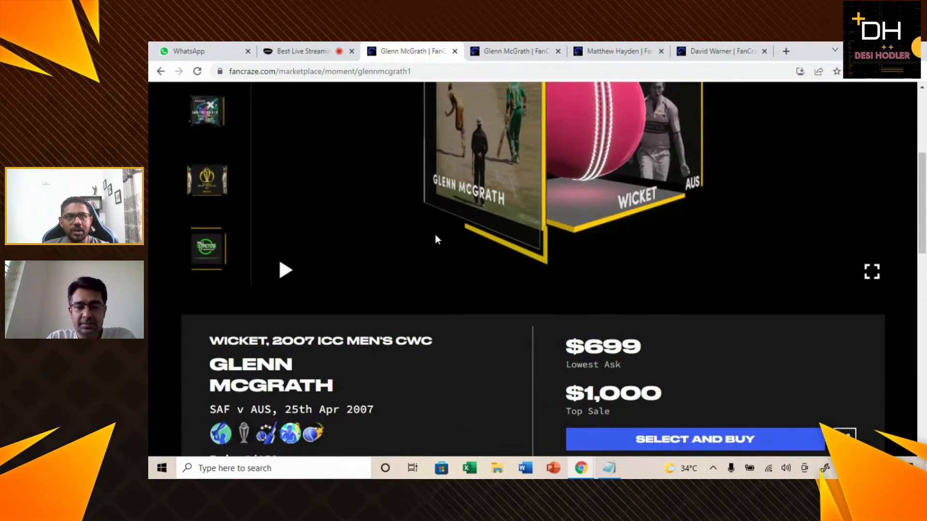
{"action": "scroll", "scroll_direction": "down", "scroll_amount": 3}
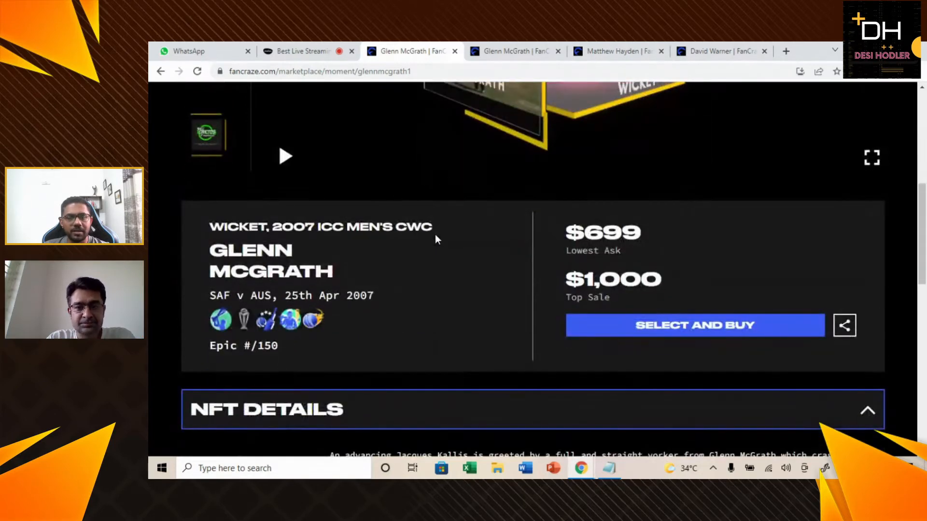
{"action": "scroll", "scroll_direction": "down", "scroll_amount": 3}
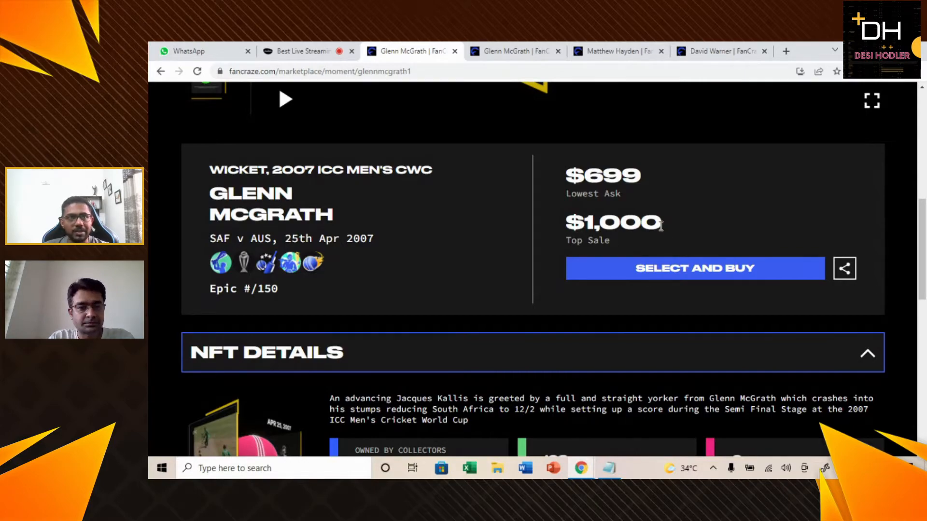
{"action": "scroll", "scroll_direction": "down", "scroll_amount": 3}
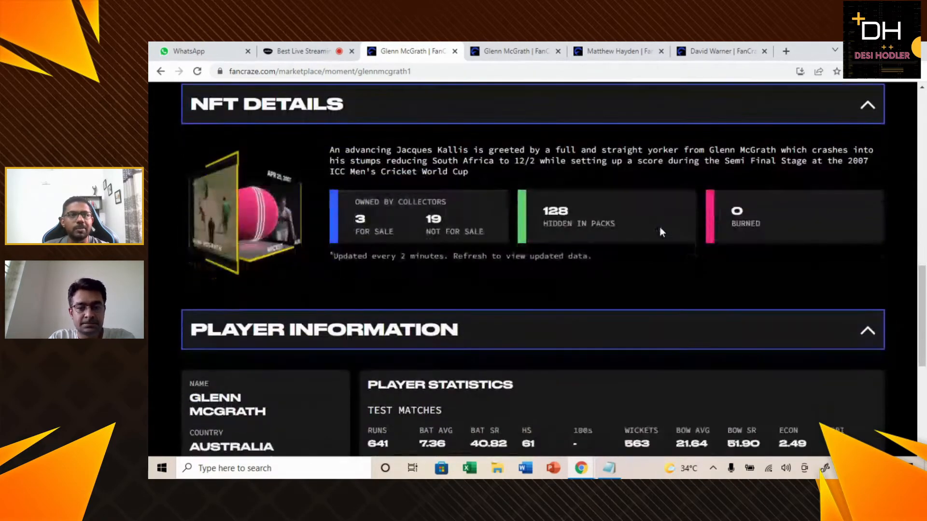
{"action": "scroll", "scroll_direction": "down", "scroll_amount": 3}
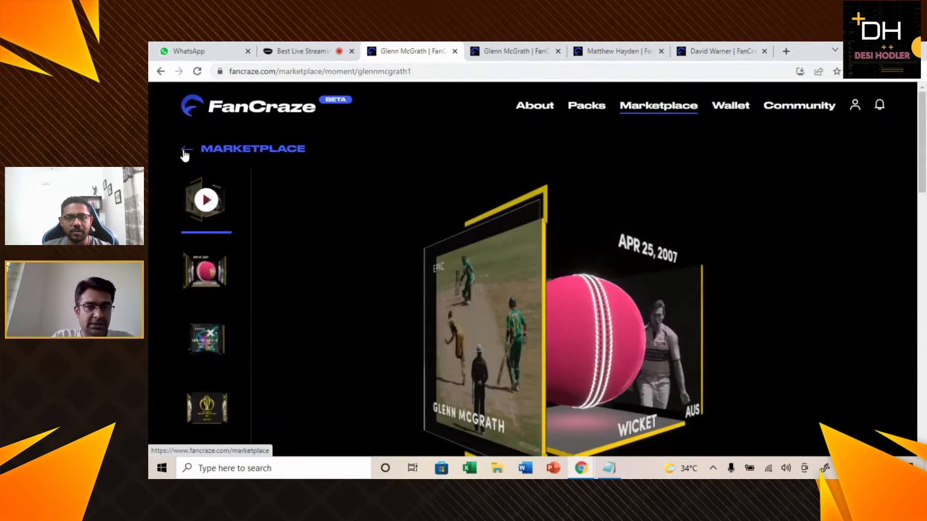
Step: Return to the marketplace and scroll to Hayden's six moment price card ($350 lowest ask)
{"action": "left_click", "coordinate": [185, 149]}
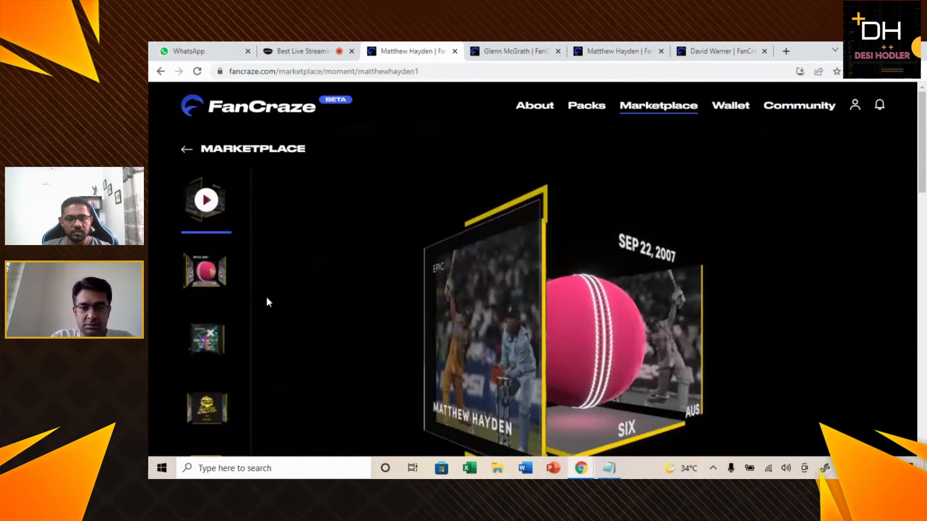
{"action": "scroll", "scroll_direction": "down", "scroll_amount": 3}
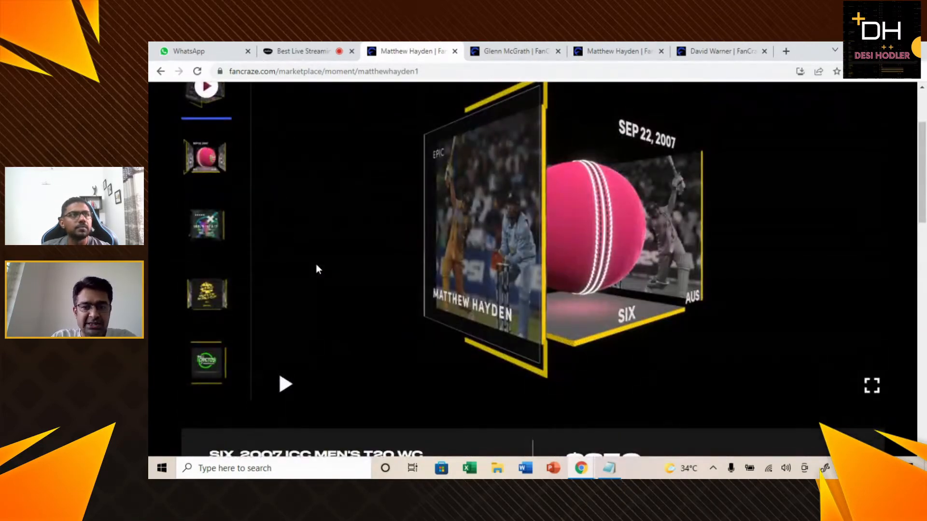
{"action": "scroll", "scroll_direction": "down", "scroll_amount": 3}
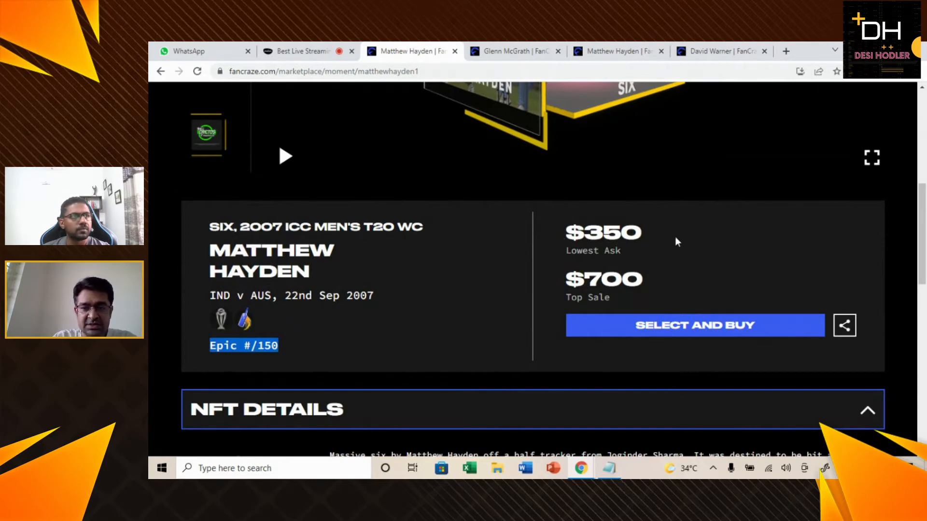
{"action": "mouse_move", "coordinate": [547, 289]}
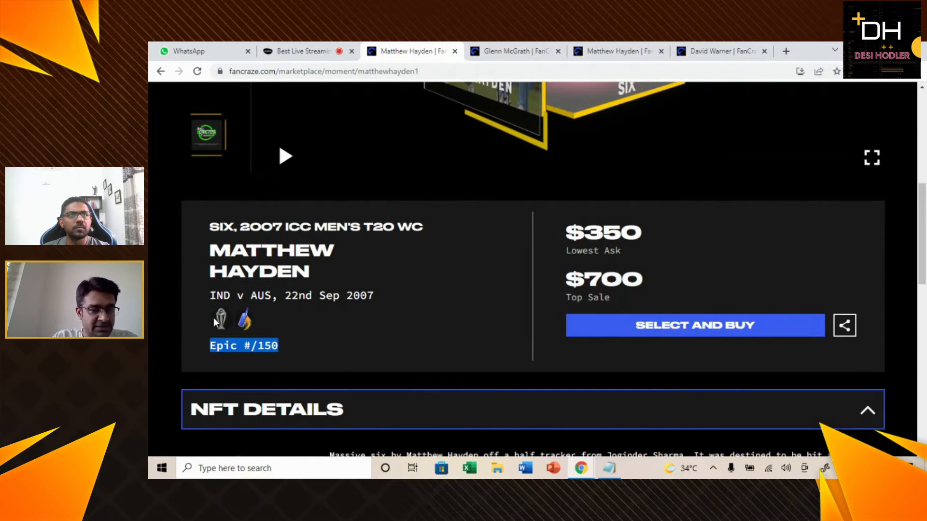
{"action": "mouse_move", "coordinate": [219, 319]}
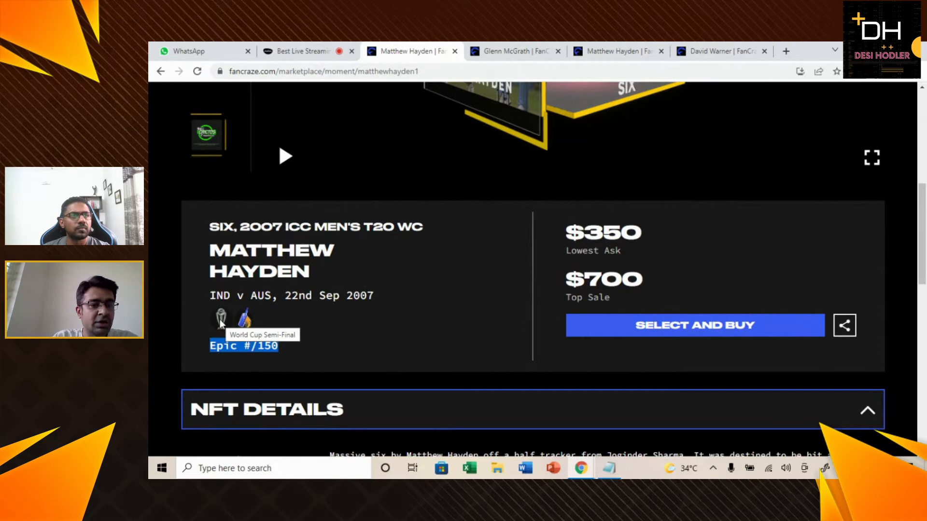
{"action": "mouse_move", "coordinate": [244, 321]}
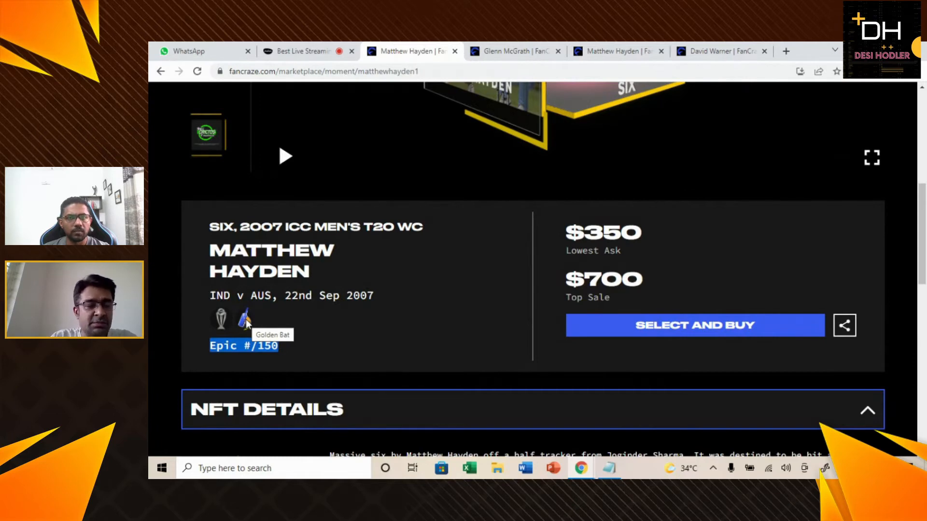
{"action": "mouse_move", "coordinate": [259, 308]}
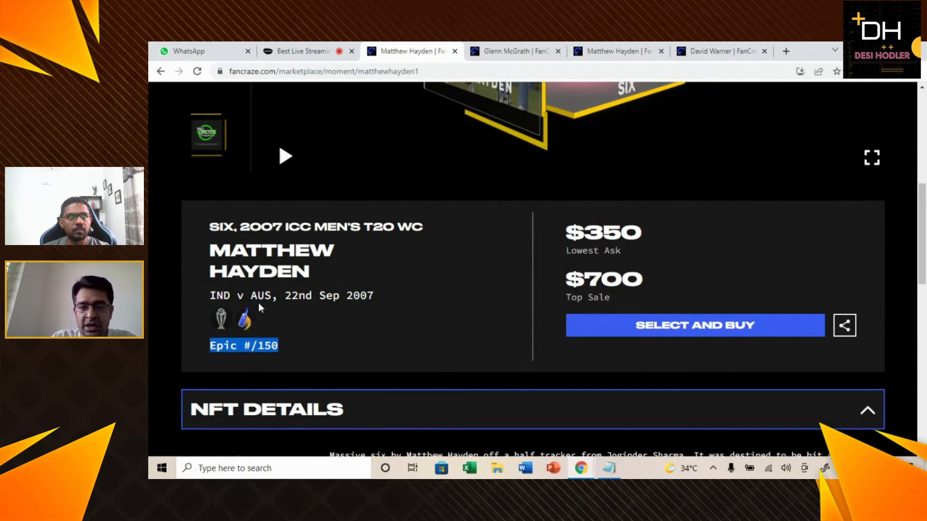
{"action": "scroll", "scroll_direction": "down", "scroll_amount": 3}
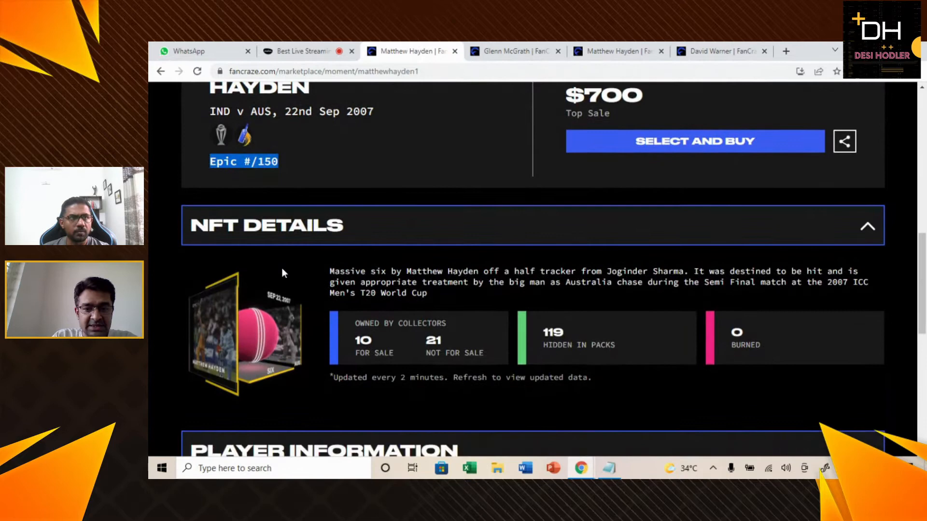
{"action": "scroll", "scroll_direction": "down", "scroll_amount": 3}
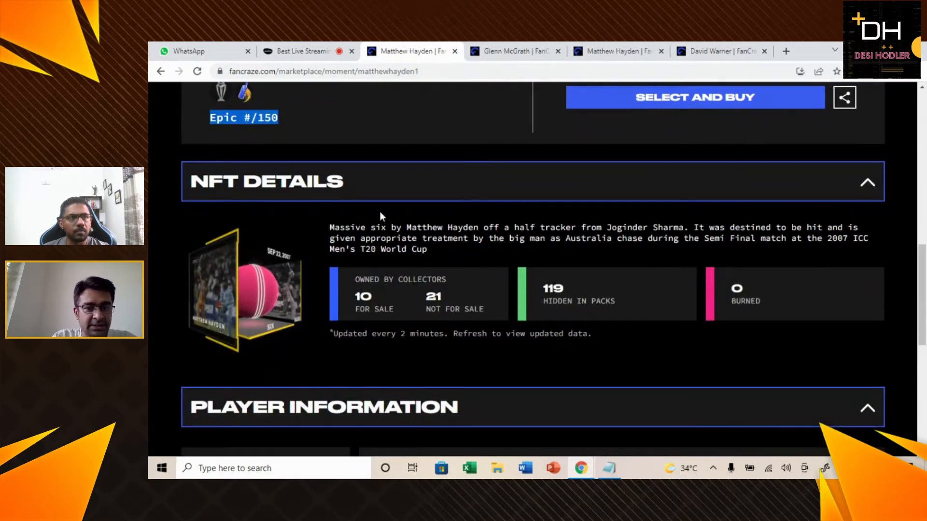
{"action": "mouse_move", "coordinate": [476, 350]}
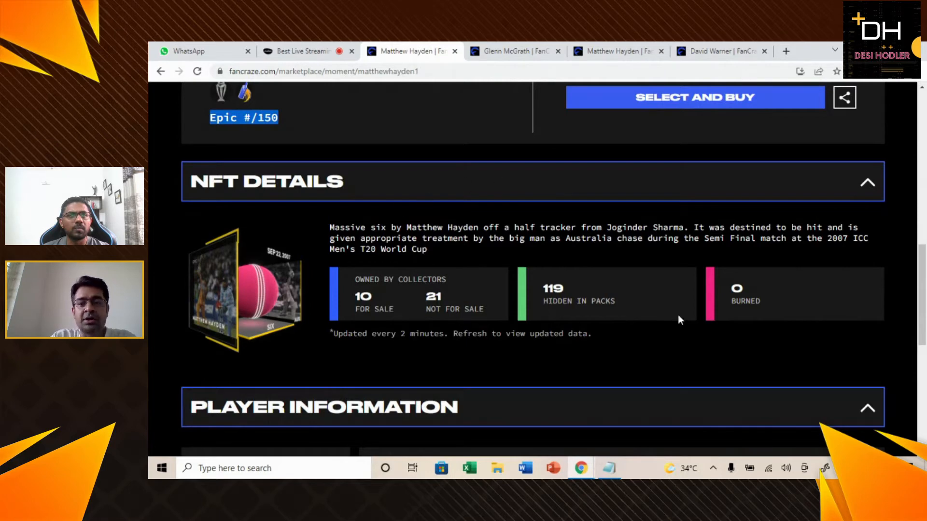
{"action": "scroll", "scroll_direction": "up", "scroll_amount": 3}
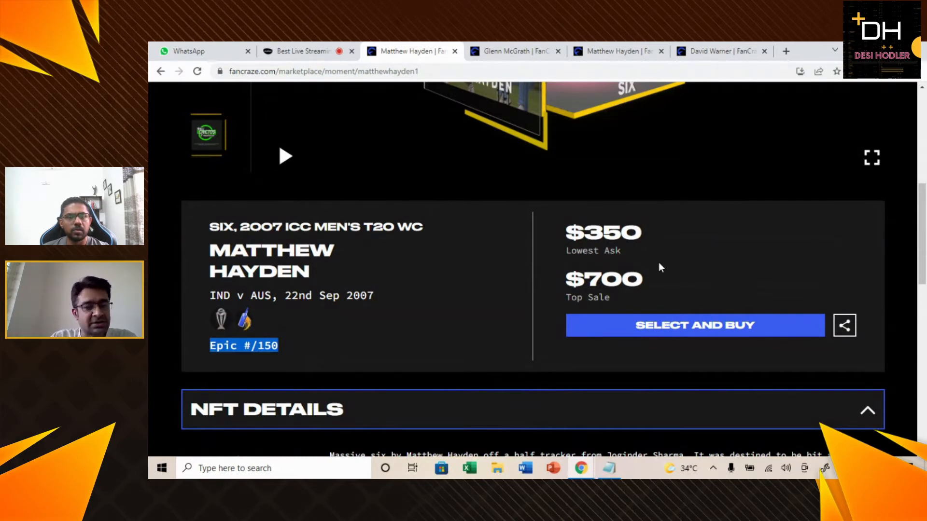
{"action": "scroll", "scroll_direction": "down", "scroll_amount": 3}
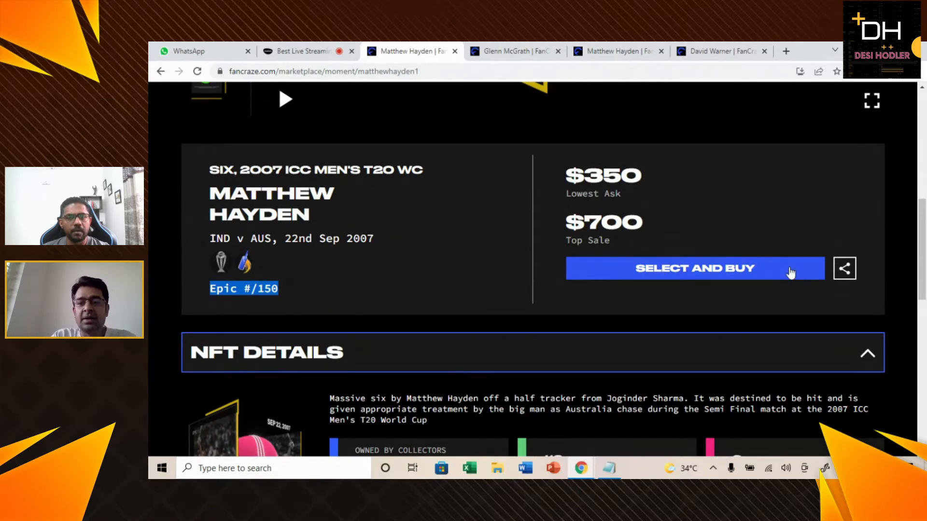
{"action": "scroll", "scroll_direction": "down", "scroll_amount": 3}
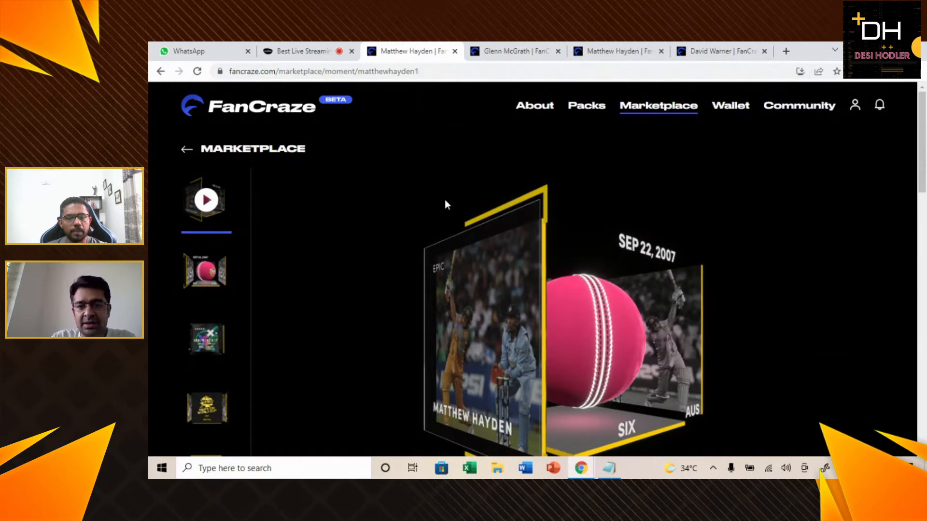
{"action": "mouse_move", "coordinate": [571, 292]}
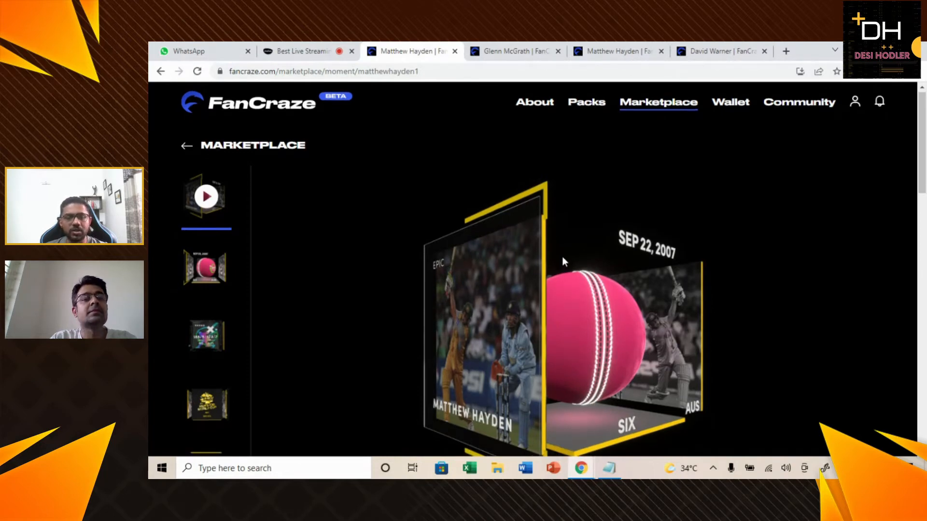
{"action": "scroll", "scroll_direction": "down", "scroll_amount": 3}
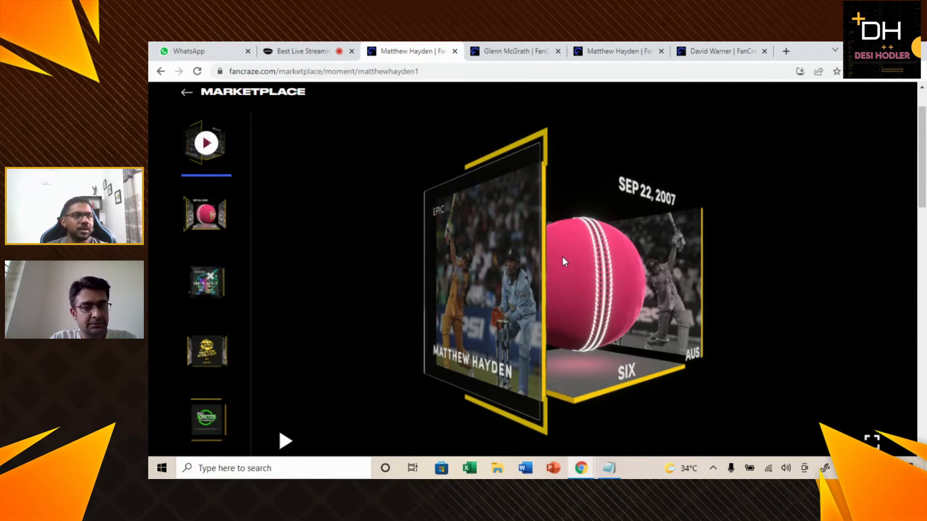
Step: Expand Hayden's sales history to show Epic sales at $345, $420, $420 and $449
{"action": "scroll", "scroll_direction": "down", "scroll_amount": 3}
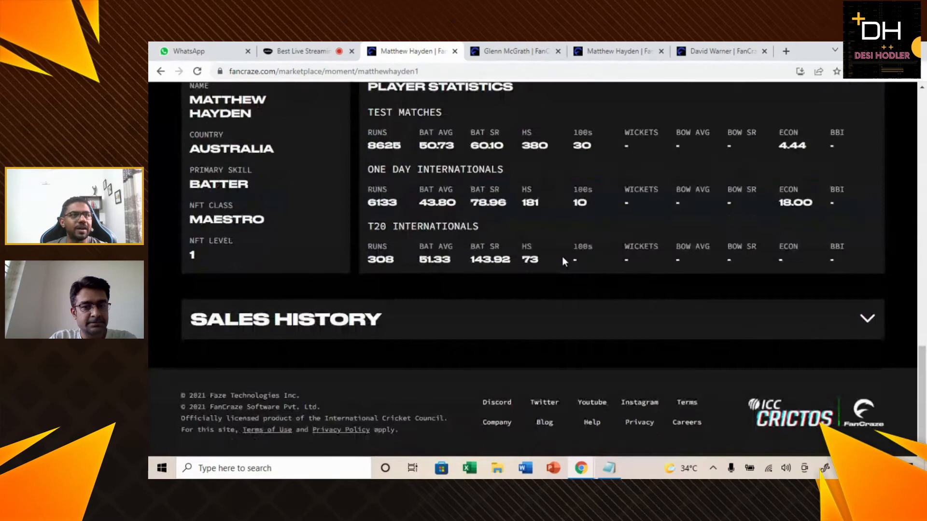
{"action": "left_click", "coordinate": [867, 318]}
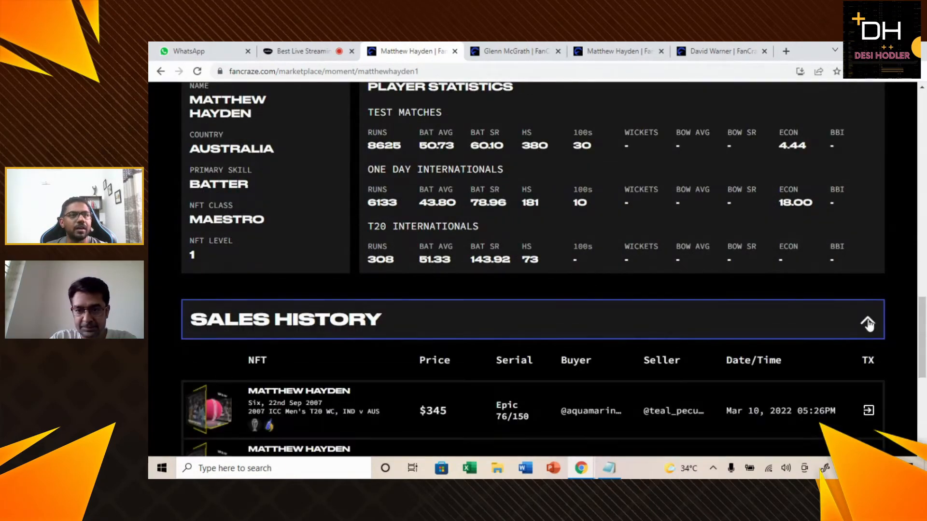
{"action": "scroll", "scroll_direction": "down", "scroll_amount": 3}
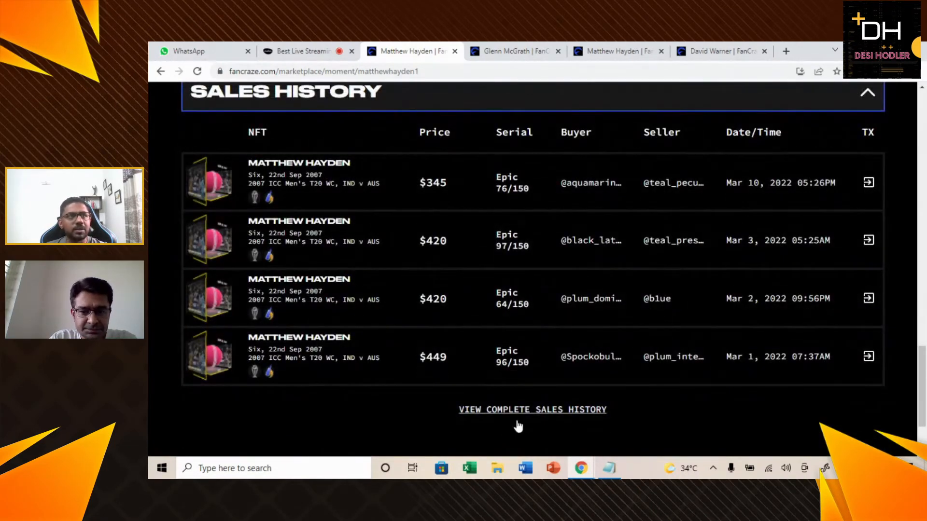
{"action": "mouse_move", "coordinate": [532, 409]}
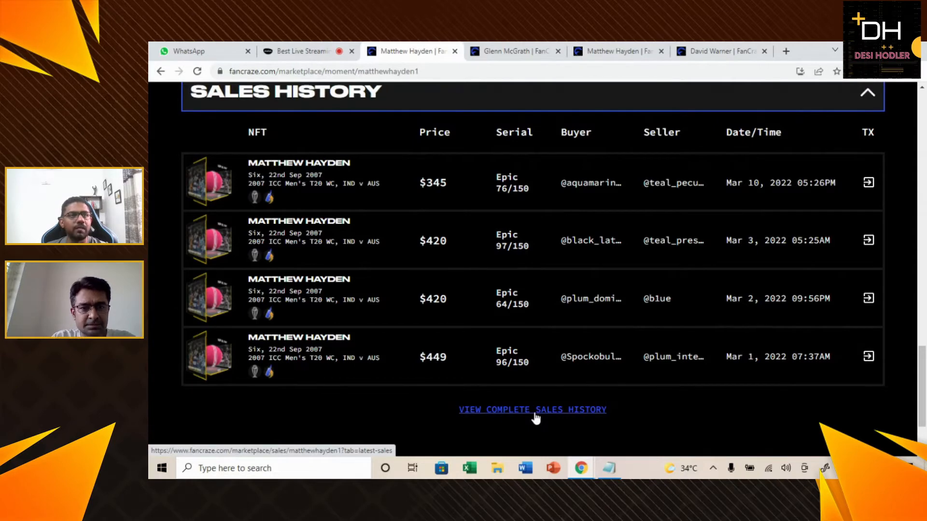
{"action": "left_click", "coordinate": [533, 409]}
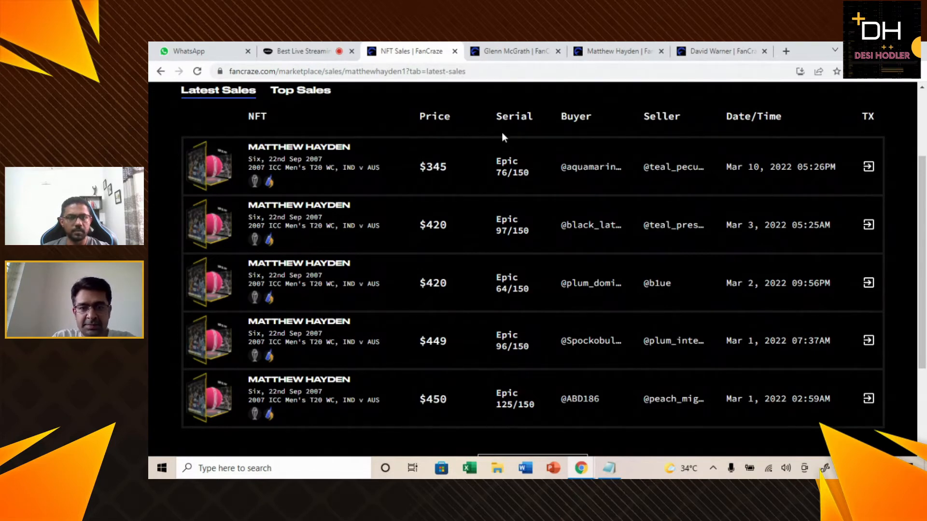
{"action": "mouse_move", "coordinate": [494, 113]}
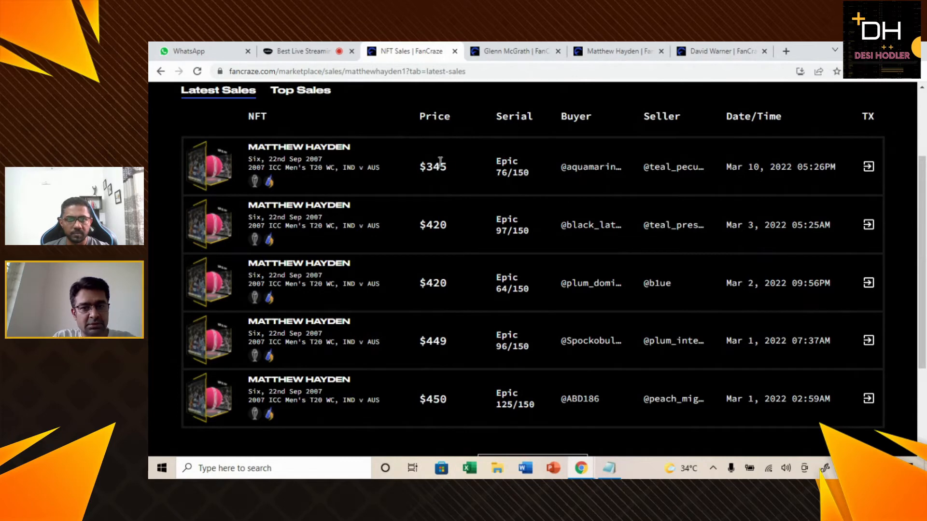
{"action": "mouse_move", "coordinate": [489, 155]}
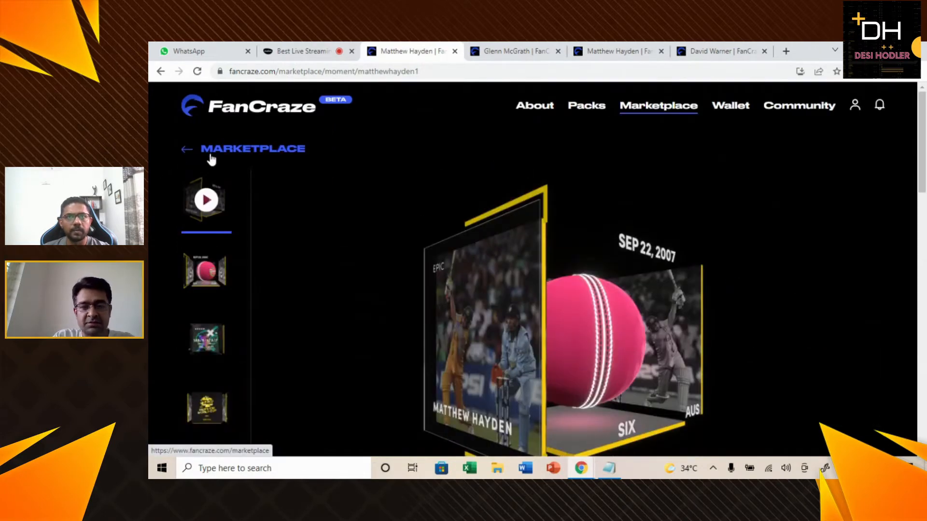
Step: Back on the marketplace, search 'Da' and filter listings to David Warner's moments
{"action": "left_click", "coordinate": [187, 149]}
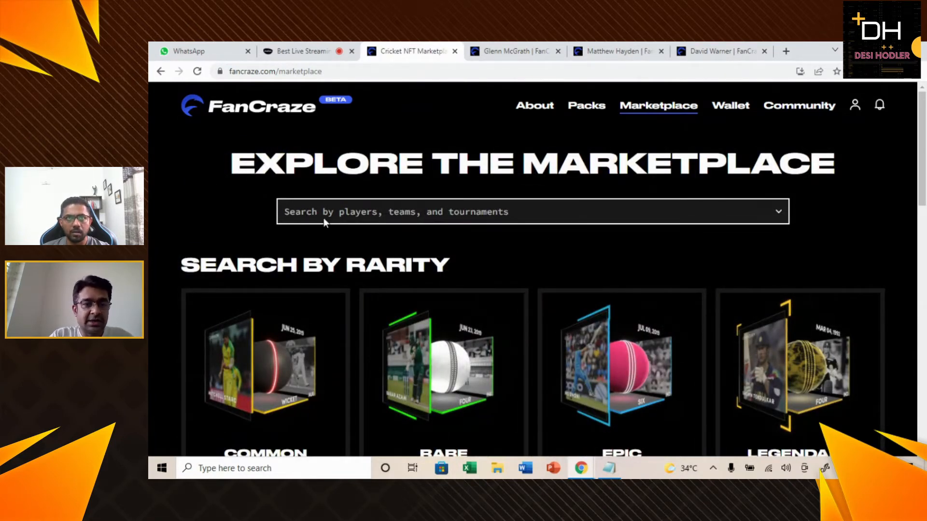
{"action": "type", "text": "Davi"}
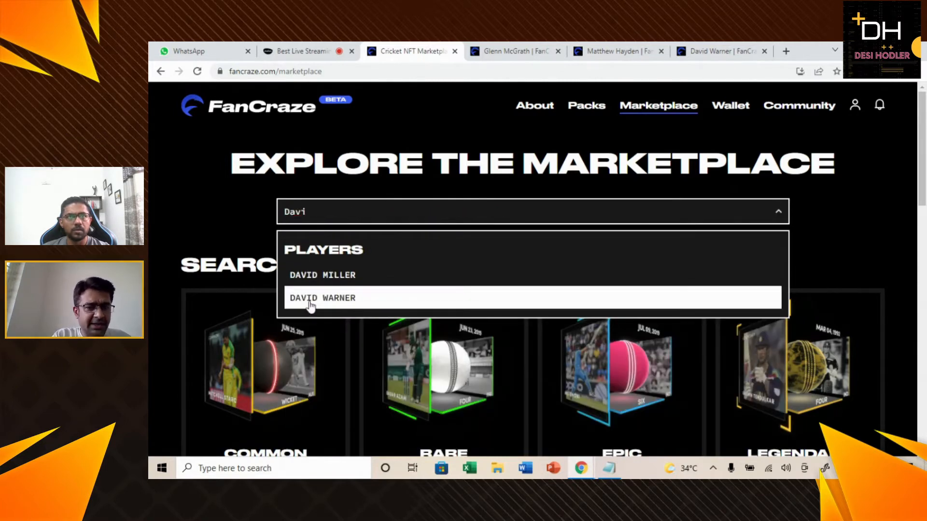
{"action": "left_click", "coordinate": [323, 297]}
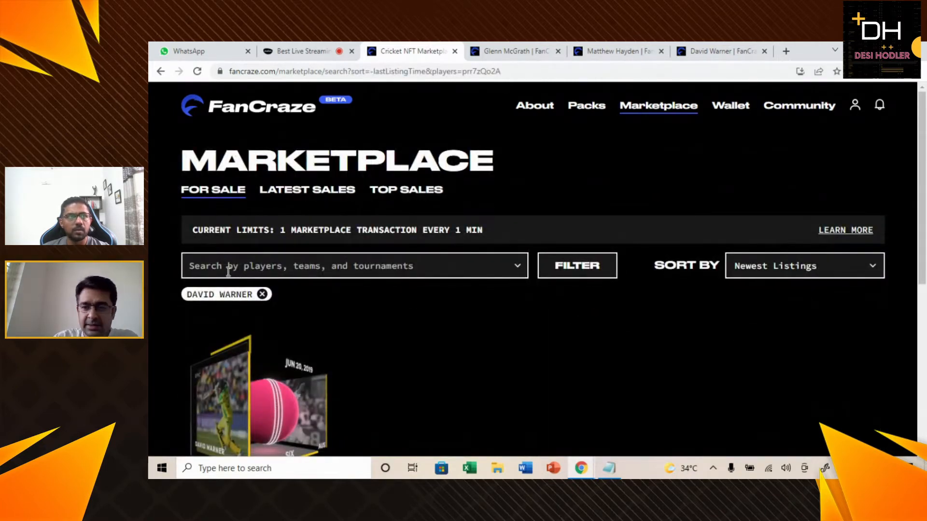
{"action": "scroll", "scroll_direction": "down", "scroll_amount": 3}
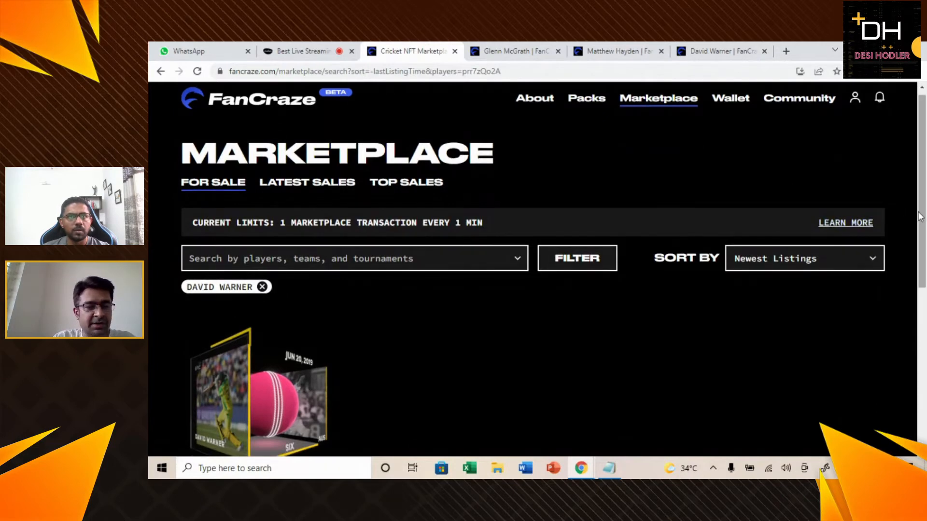
{"action": "scroll", "scroll_direction": "down", "scroll_amount": 3}
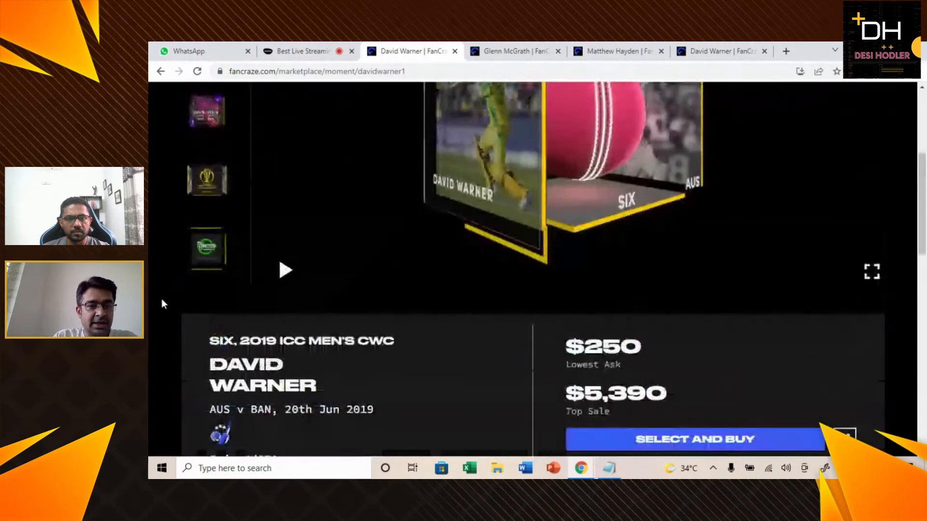
Step: Scroll Warner's moment page: 48 for sale, 187 not for sale, 15 in packs, player statistics
{"action": "scroll", "scroll_direction": "down", "scroll_amount": 3}
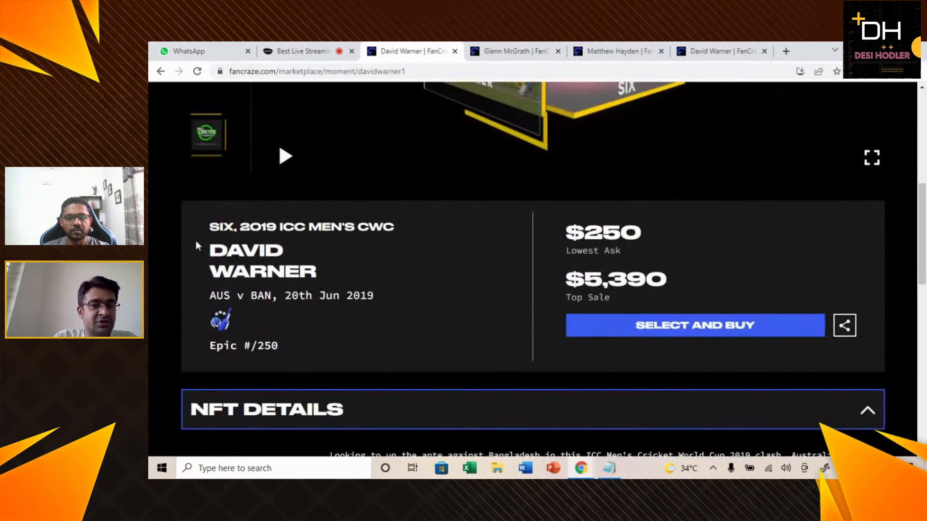
{"action": "mouse_move", "coordinate": [406, 249]}
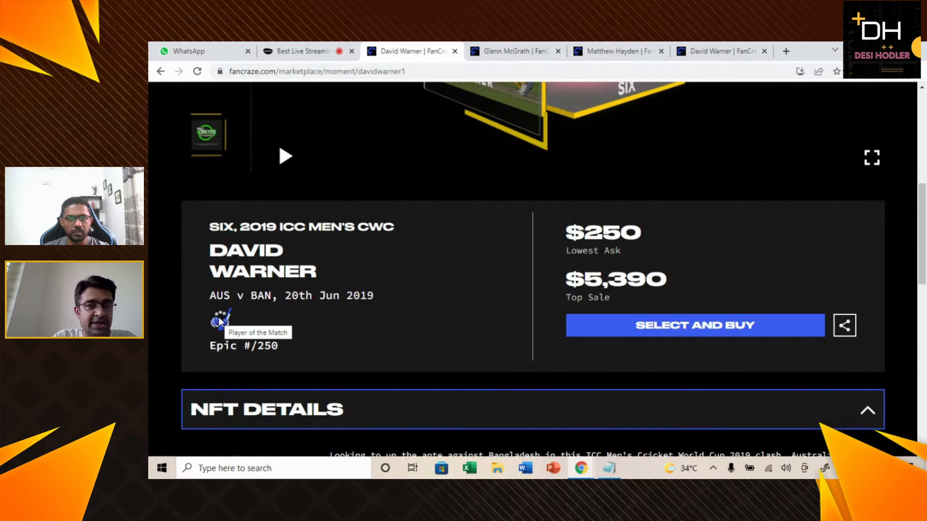
{"action": "mouse_move", "coordinate": [437, 330]}
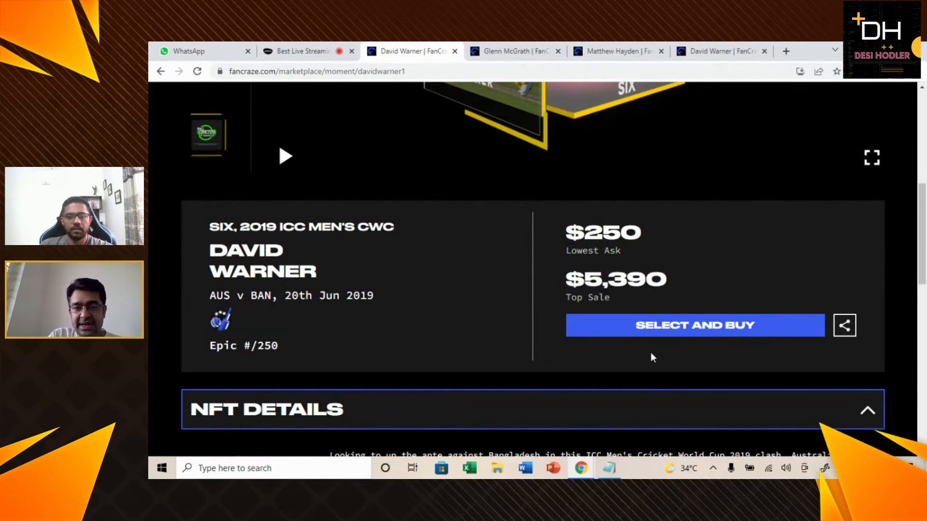
{"action": "mouse_move", "coordinate": [557, 255]}
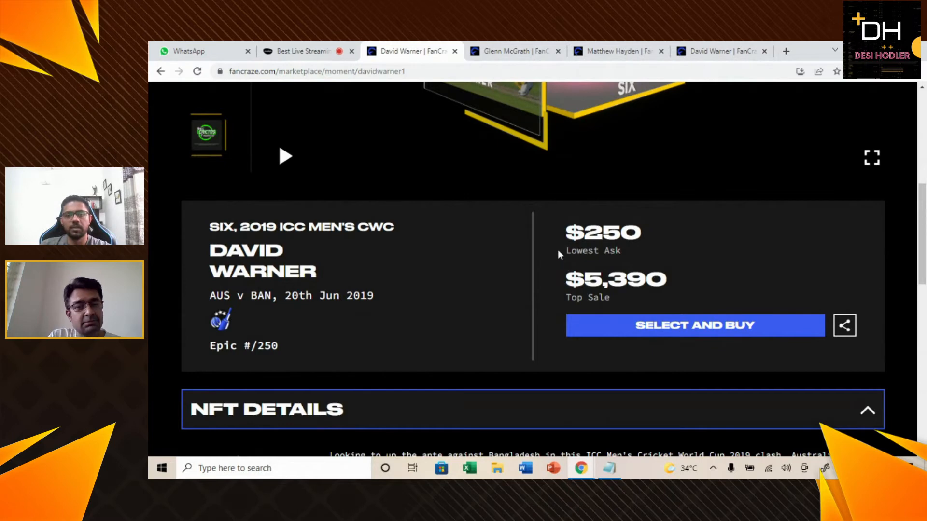
{"action": "mouse_move", "coordinate": [887, 268]}
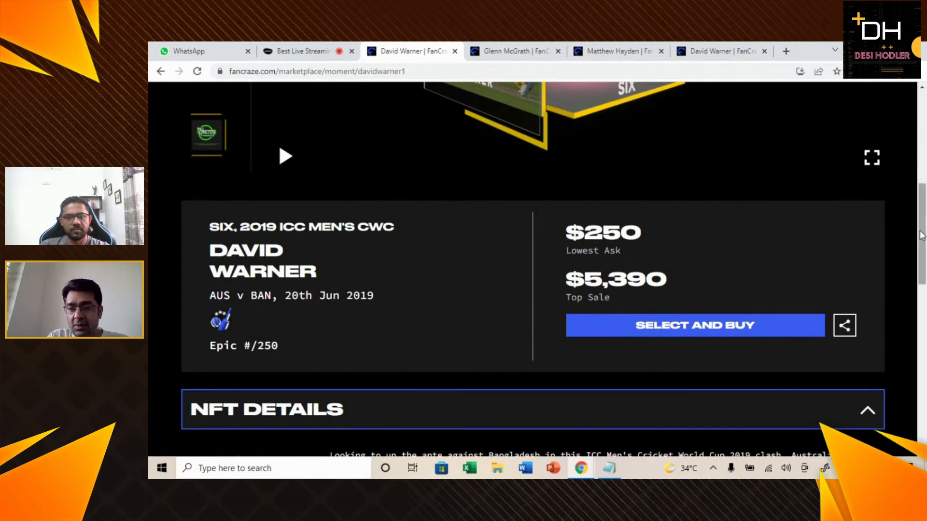
{"action": "scroll", "scroll_direction": "down", "scroll_amount": 3}
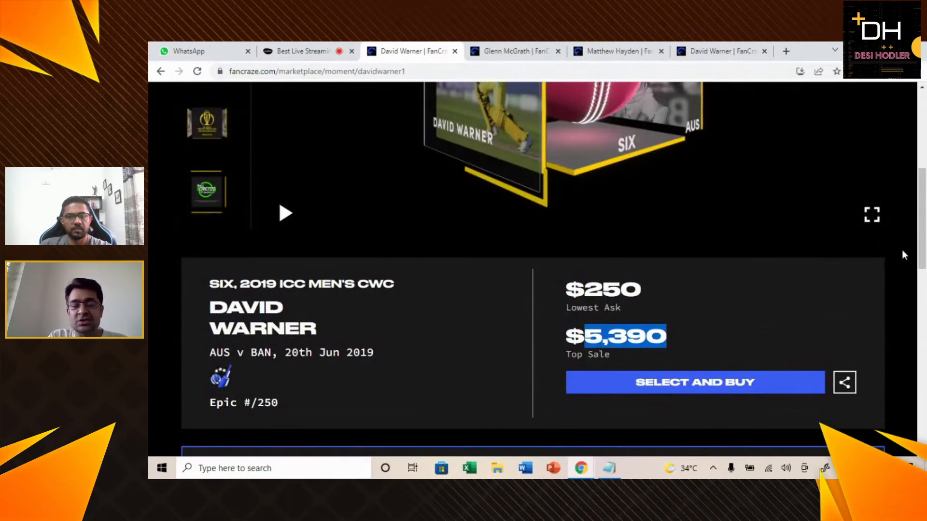
{"action": "scroll", "scroll_direction": "down", "scroll_amount": 3}
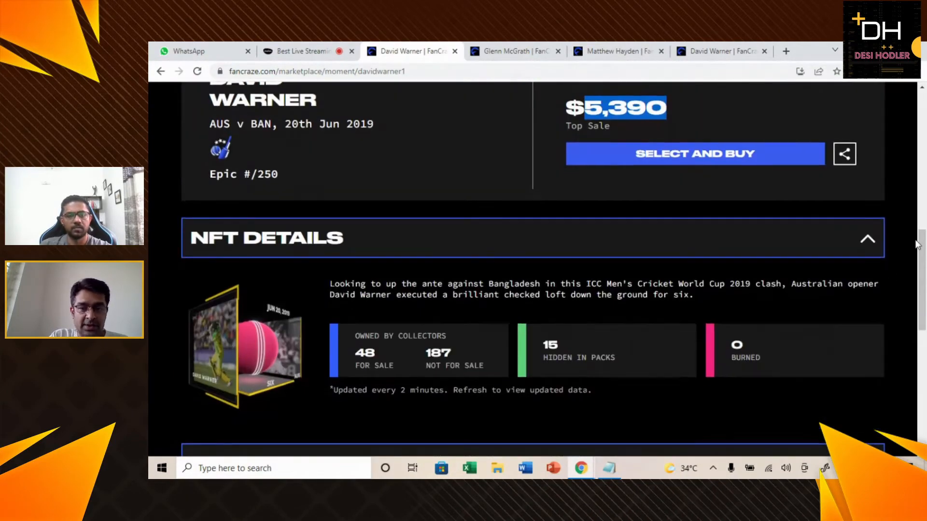
{"action": "scroll", "scroll_direction": "down", "scroll_amount": 3}
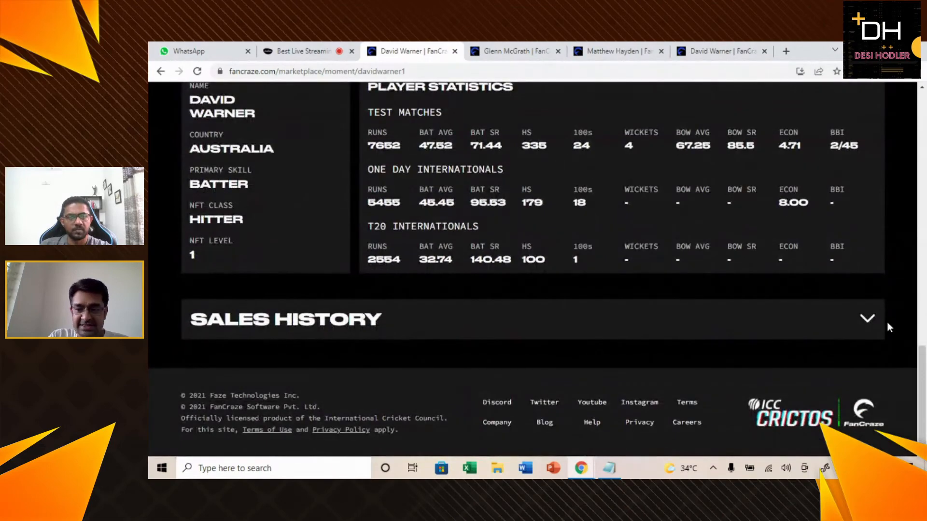
Step: Expand Warner's full sales history and review top sales of $5,390, $4,900, $1,000, $600
{"action": "left_click", "coordinate": [867, 319]}
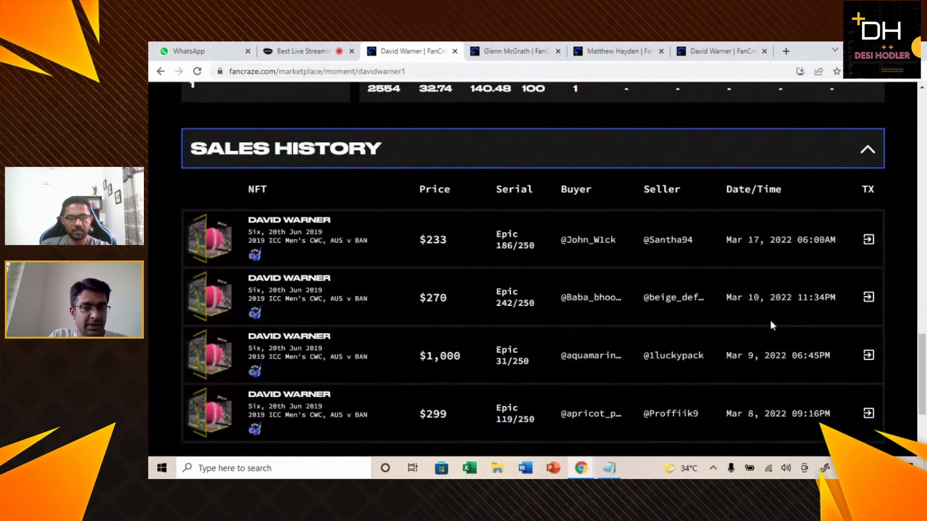
{"action": "scroll", "scroll_direction": "down", "scroll_amount": 3}
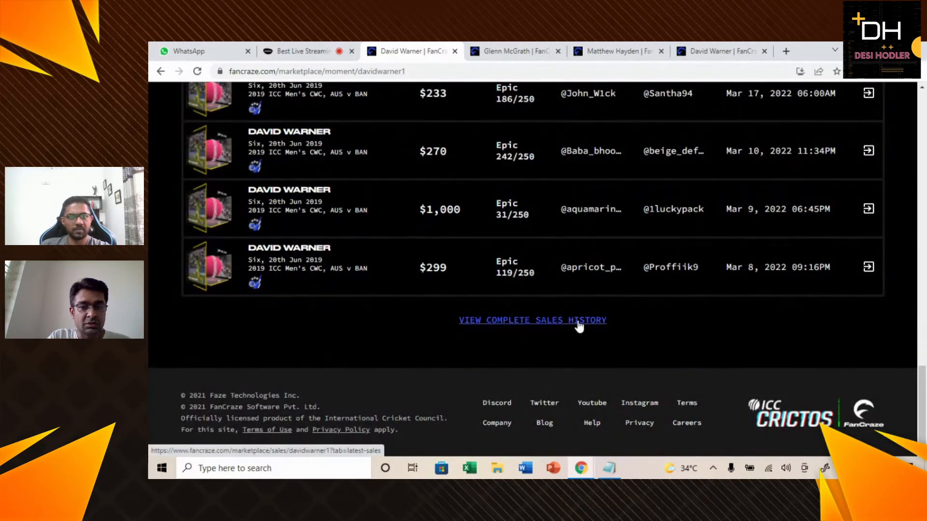
{"action": "left_click", "coordinate": [532, 319]}
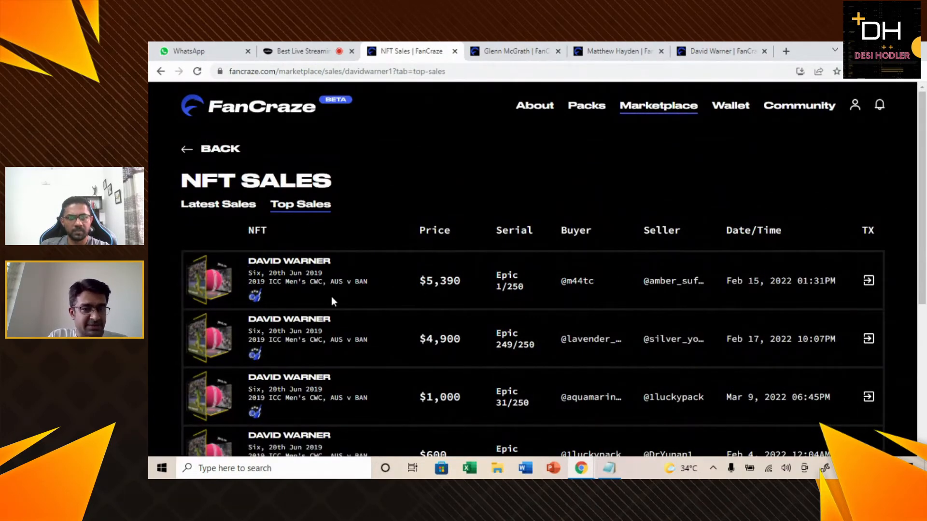
{"action": "scroll", "scroll_direction": "down", "scroll_amount": 3}
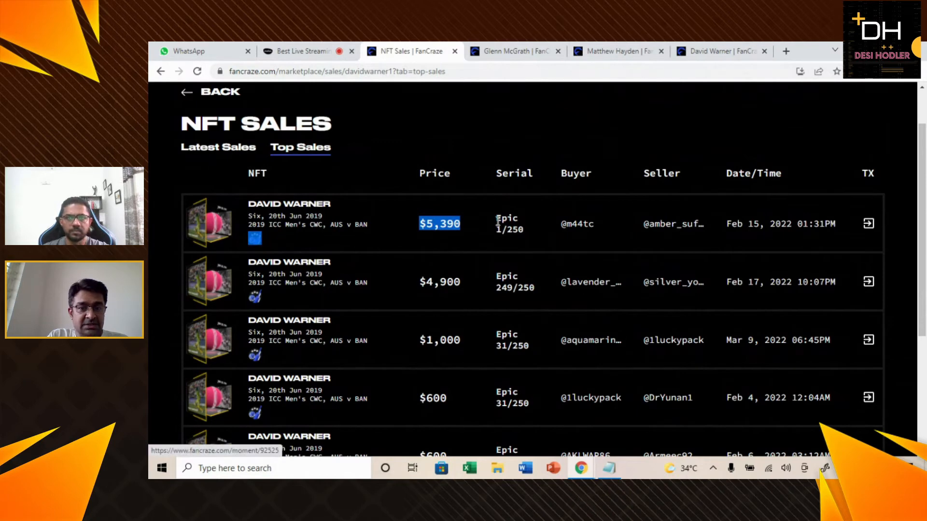
{"action": "mouse_move", "coordinate": [509, 236]}
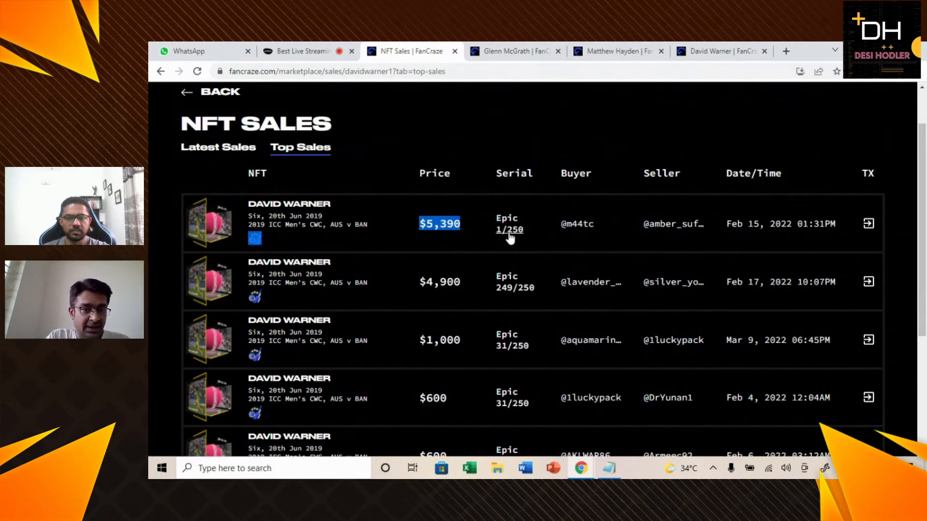
{"action": "mouse_move", "coordinate": [502, 210]}
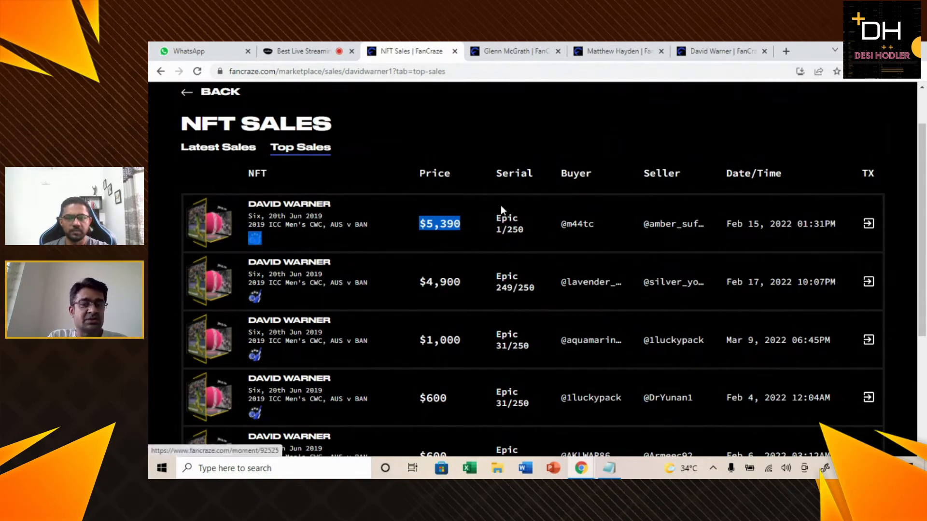
{"action": "scroll", "scroll_direction": "down", "scroll_amount": 3}
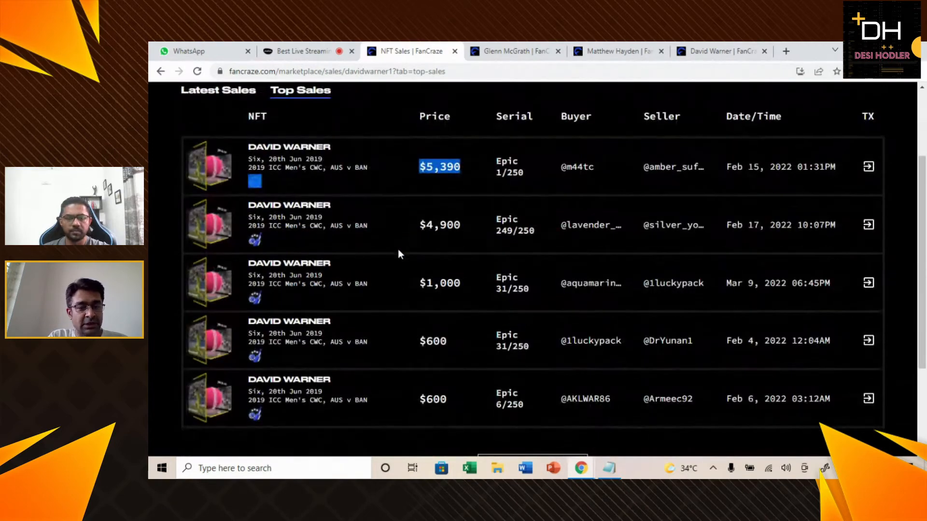
{"action": "scroll", "scroll_direction": "down", "scroll_amount": 3}
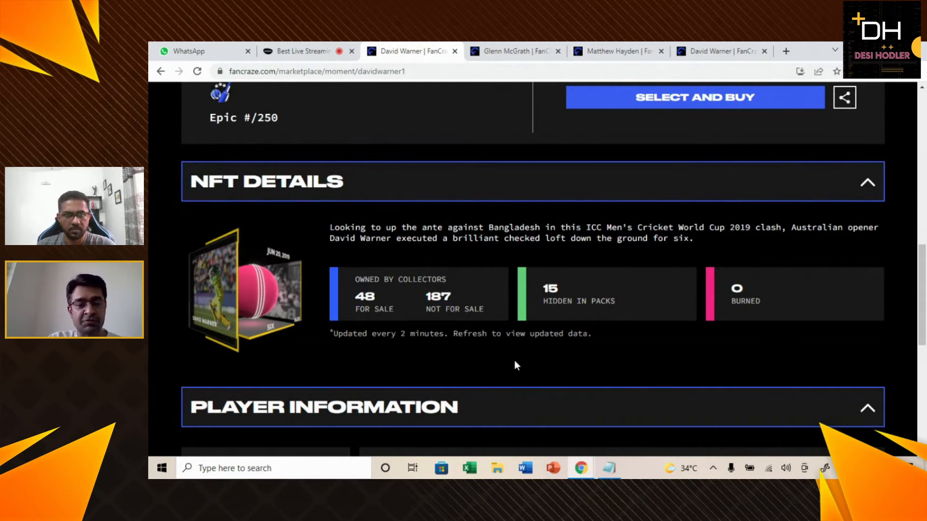
{"action": "mouse_move", "coordinate": [398, 314]}
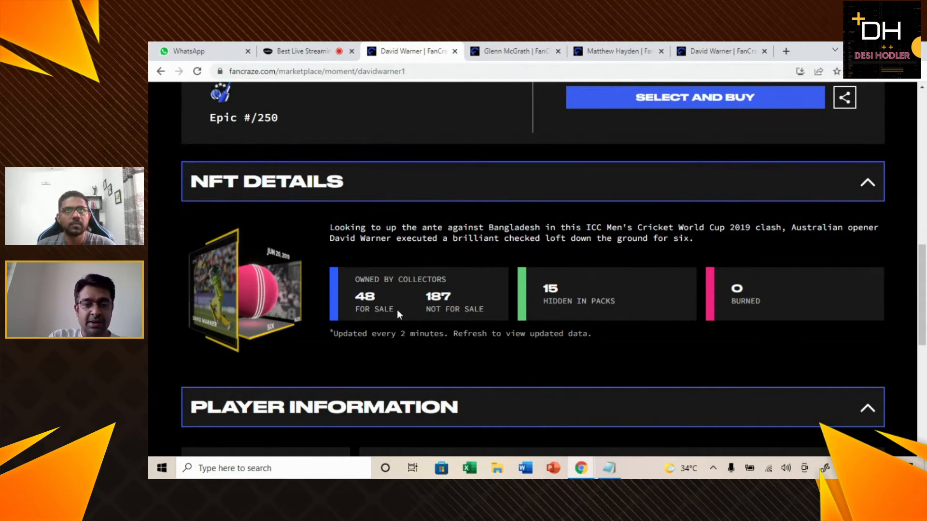
{"action": "mouse_move", "coordinate": [465, 243]}
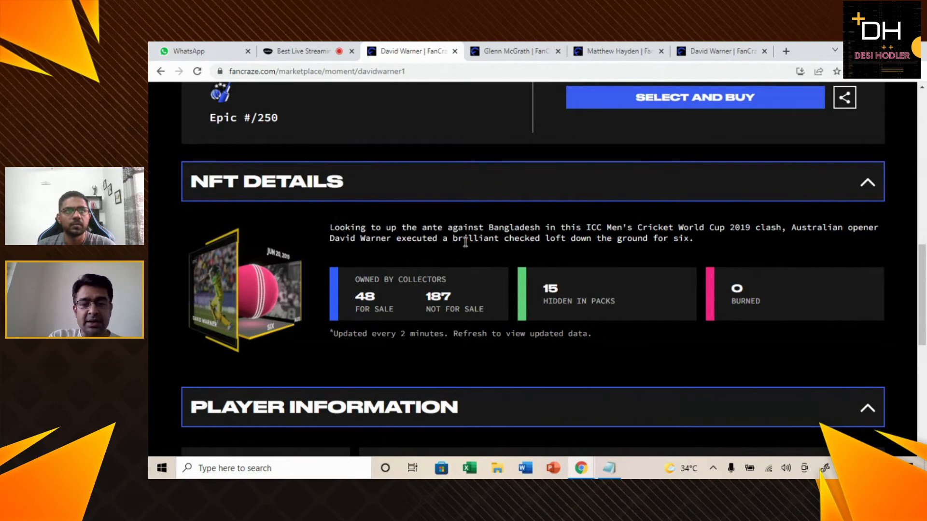
{"action": "mouse_move", "coordinate": [356, 321]}
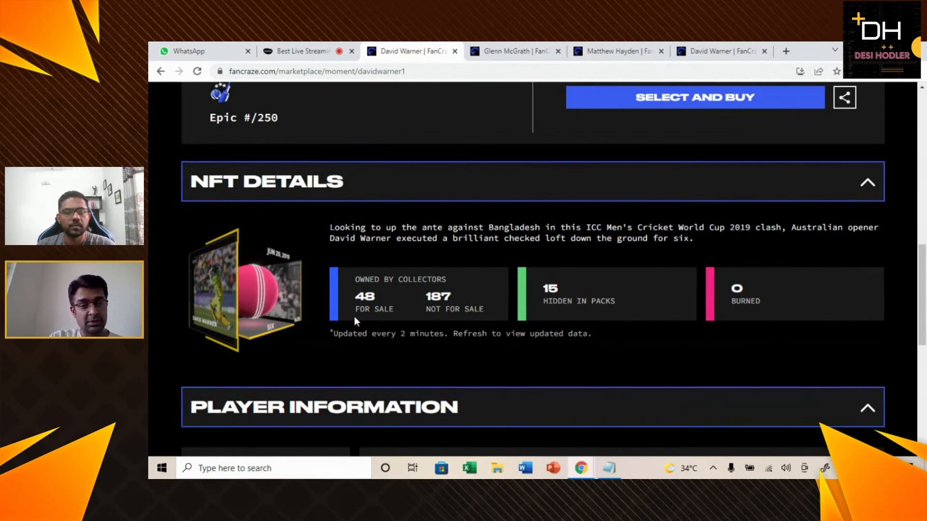
{"action": "mouse_move", "coordinate": [386, 360]}
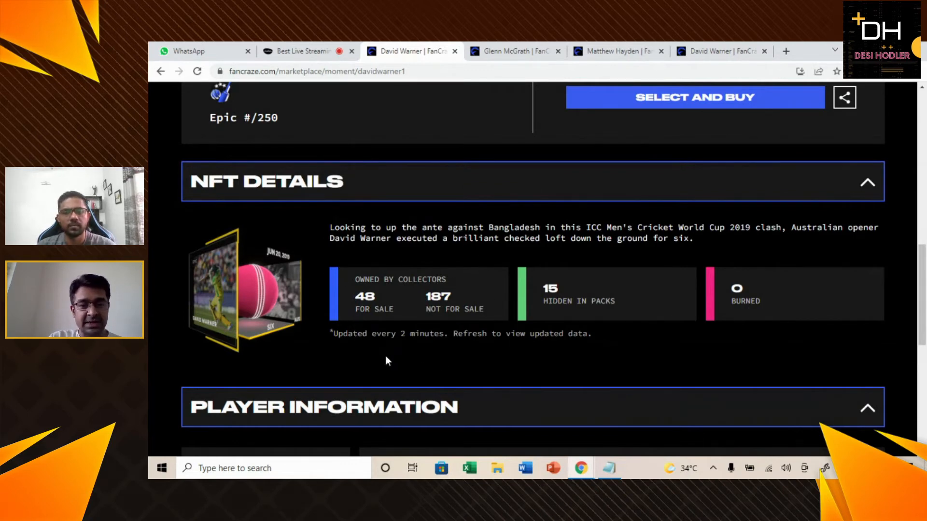
{"action": "mouse_move", "coordinate": [317, 318]}
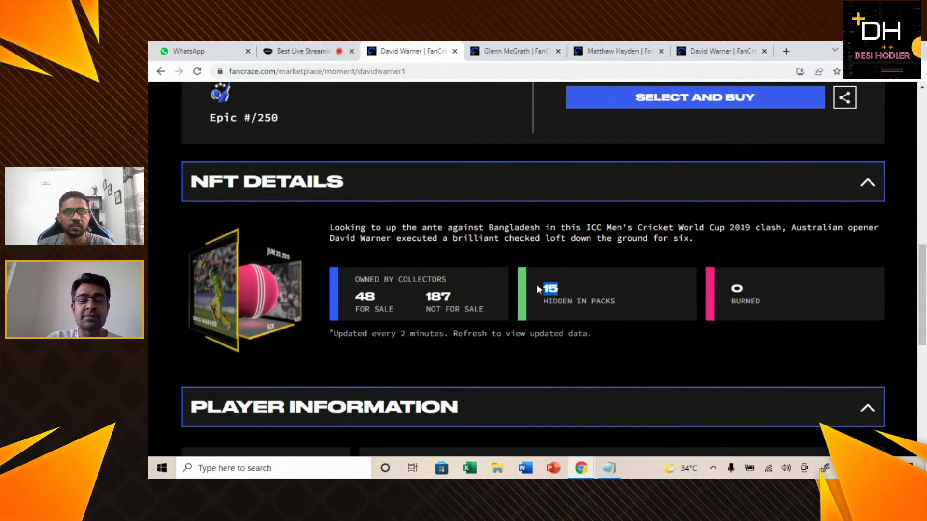
{"action": "scroll", "scroll_direction": "up", "scroll_amount": 3}
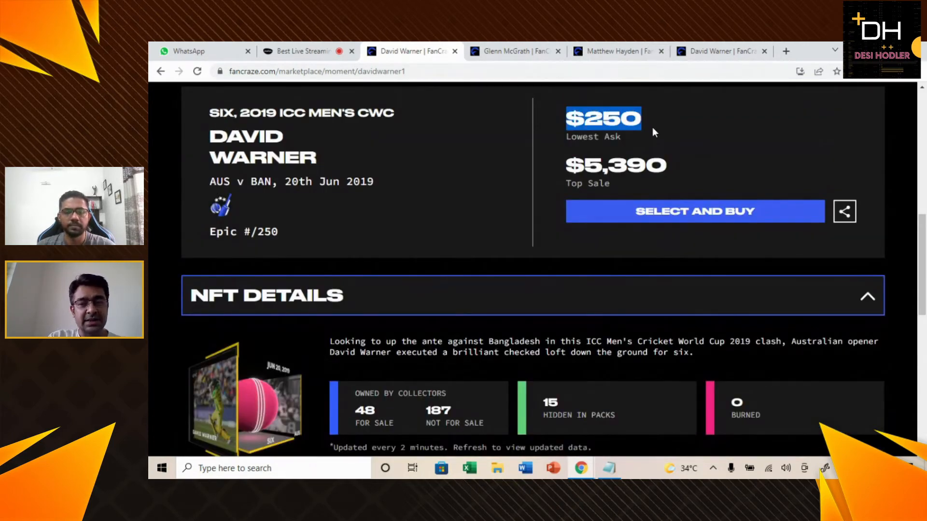
{"action": "mouse_move", "coordinate": [585, 235]}
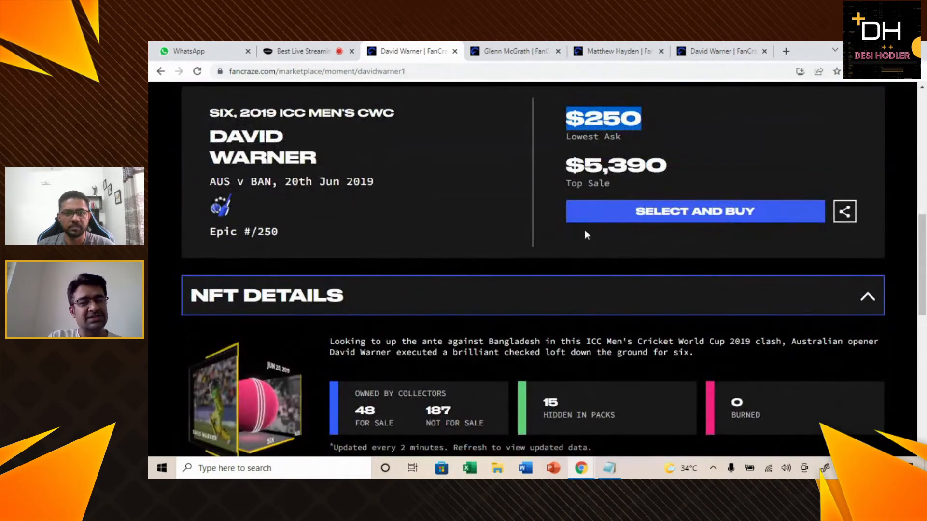
{"action": "scroll", "scroll_direction": "down", "scroll_amount": 3}
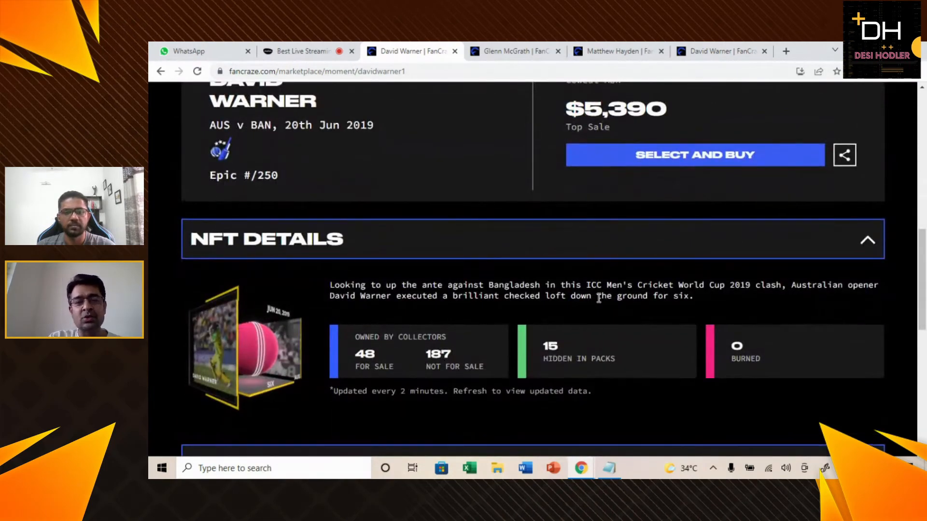
{"action": "scroll", "scroll_direction": "down", "scroll_amount": 3}
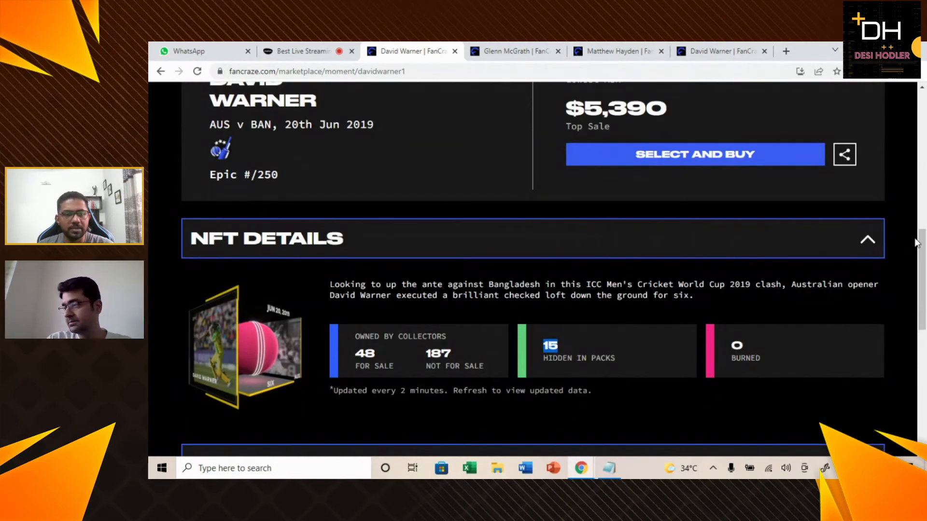
{"action": "left_click", "coordinate": [608, 469]}
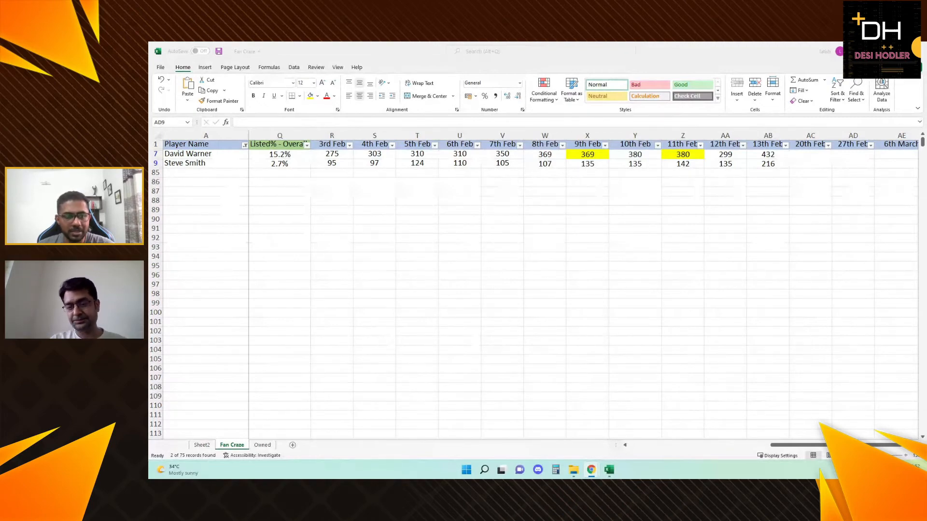
Step: Switch from the Excel price sheet back to Warner's FanCraze moment page in Chrome
{"action": "left_click", "coordinate": [590, 470]}
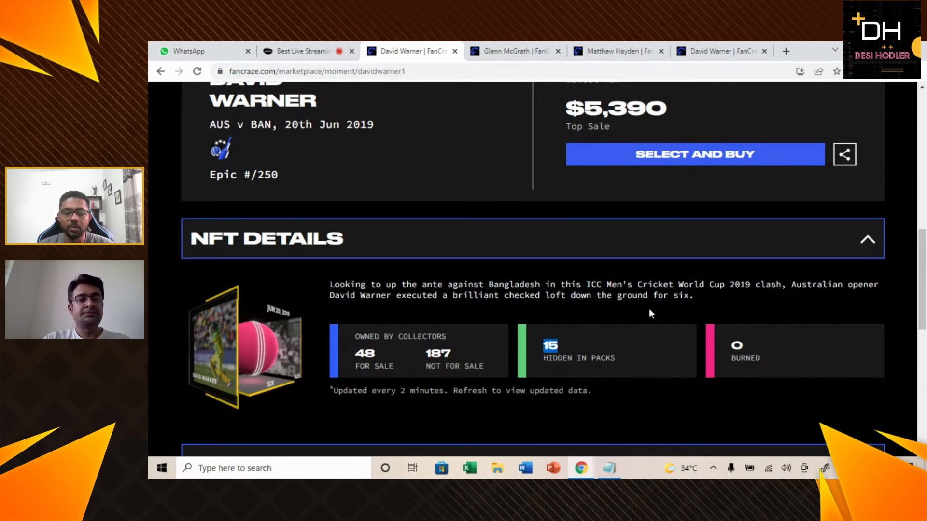
{"action": "mouse_move", "coordinate": [662, 405]}
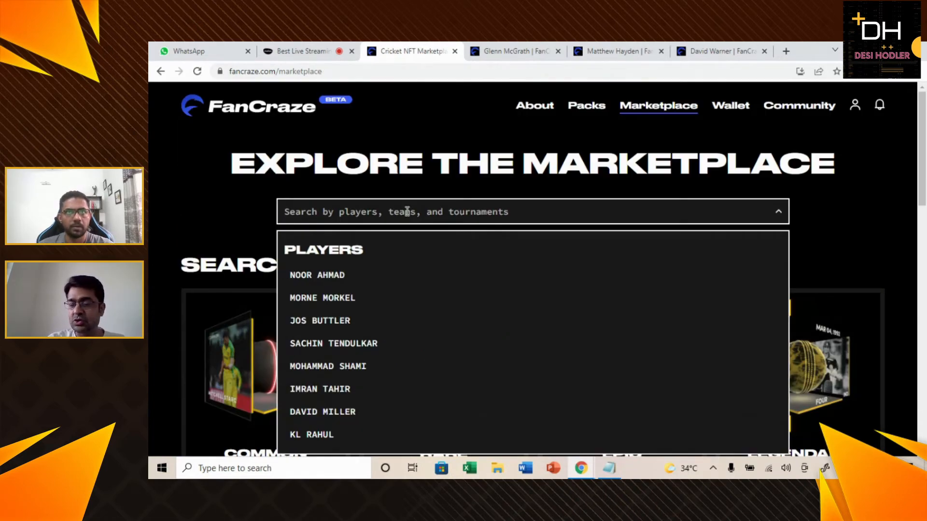
Step: Search 'Stecv', open Steve Smith's Four moment and review $179 ask, Rare #/750, 561 in packs
{"action": "type", "text": "Stecv"}
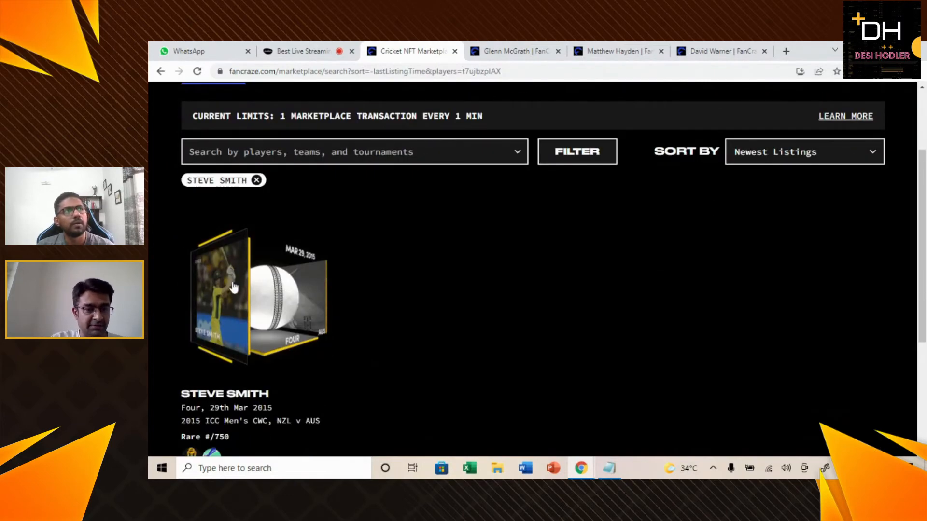
{"action": "left_click", "coordinate": [258, 295]}
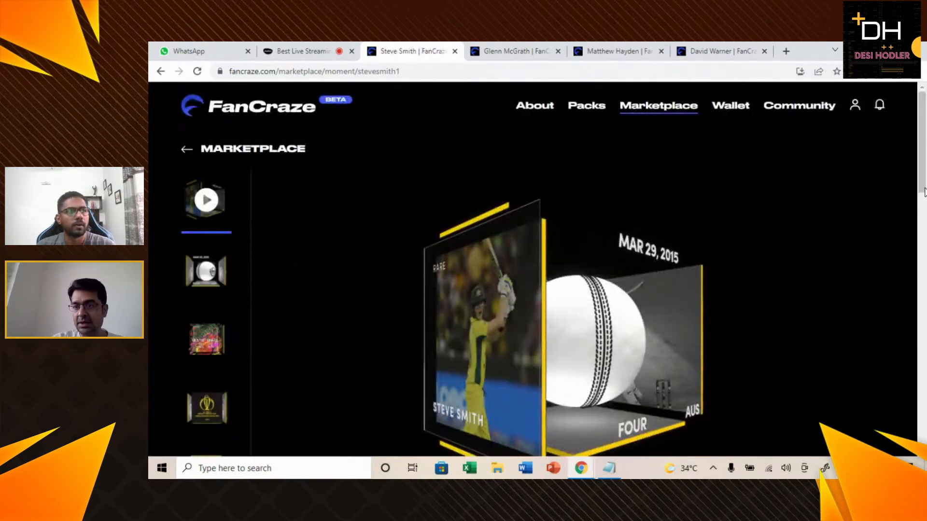
{"action": "scroll", "scroll_direction": "down", "scroll_amount": 3}
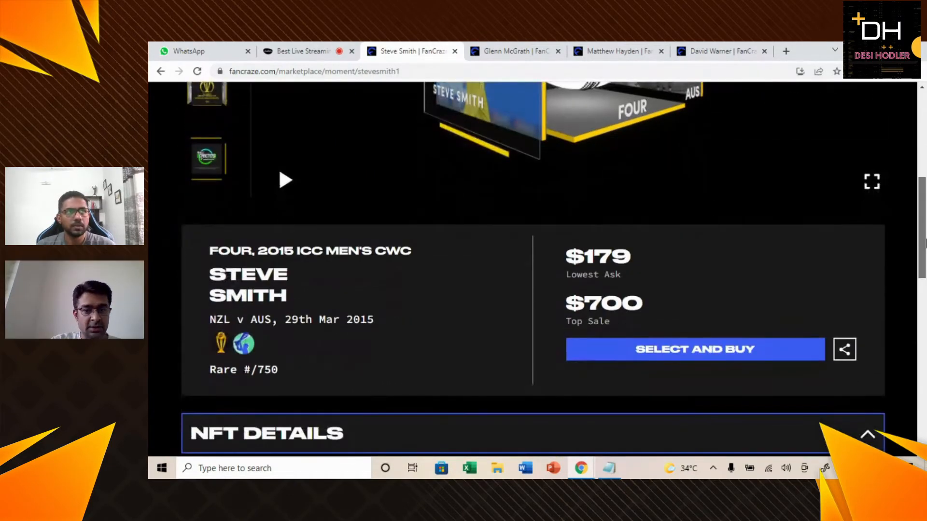
{"action": "scroll", "scroll_direction": "down", "scroll_amount": 3}
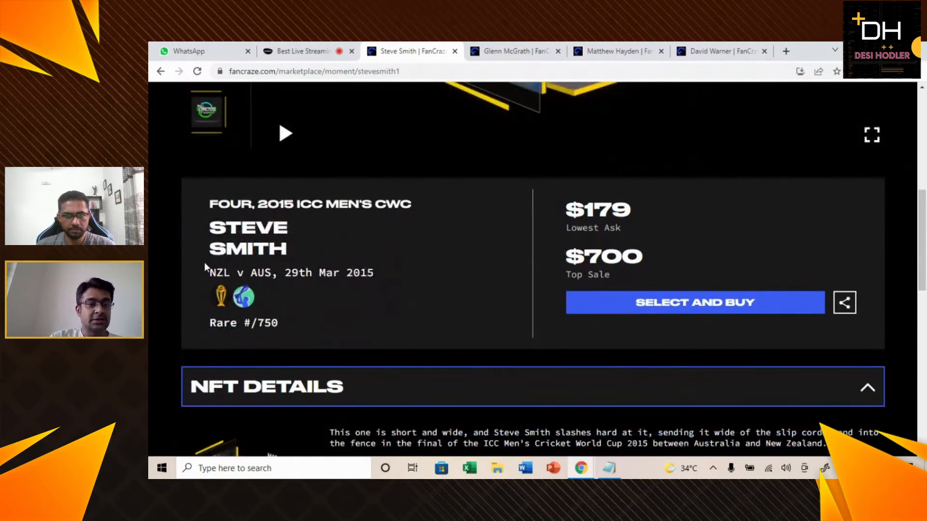
{"action": "scroll", "scroll_direction": "down", "scroll_amount": 3}
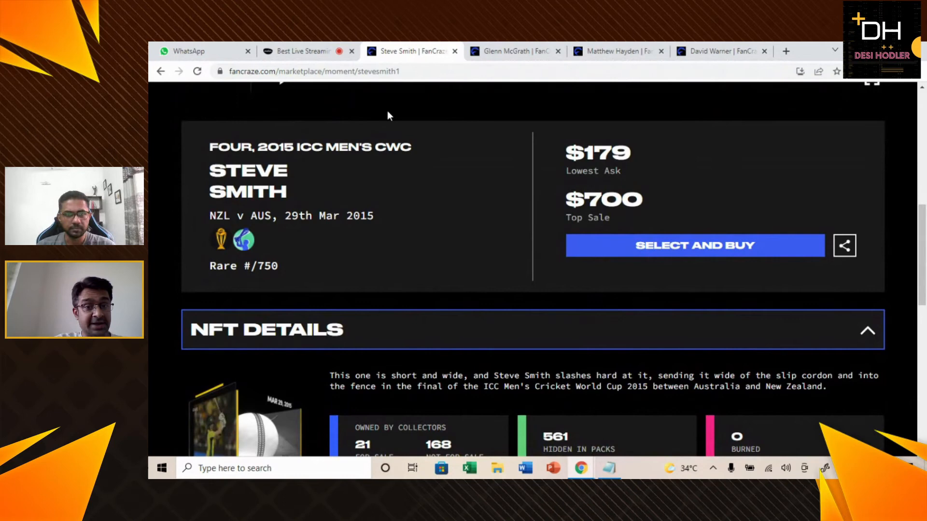
{"action": "left_click_drag", "start_coordinate": [209, 216], "coordinate": [315, 215]}
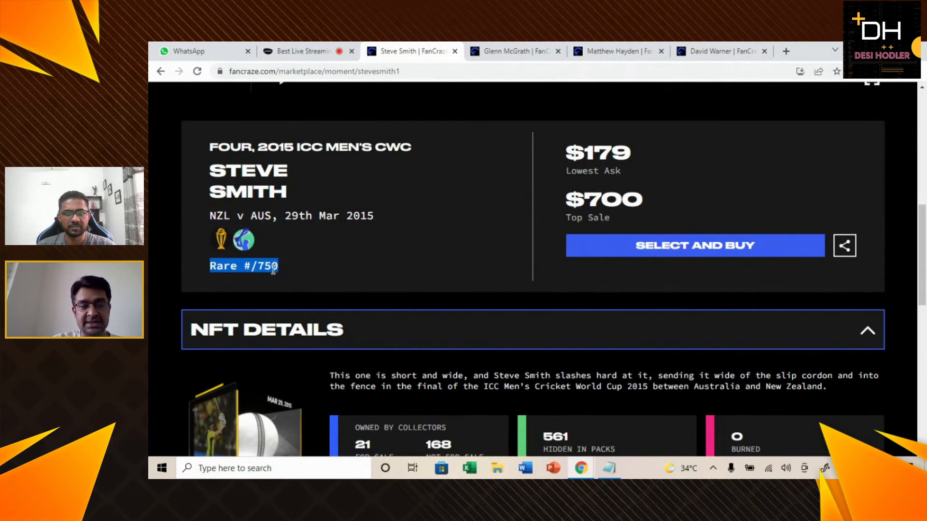
{"action": "mouse_move", "coordinate": [406, 264]}
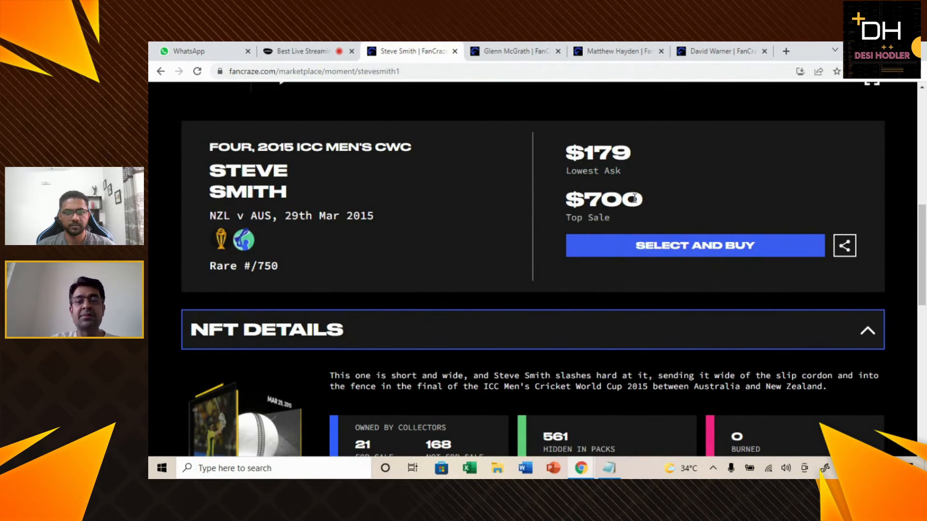
{"action": "mouse_move", "coordinate": [620, 110]}
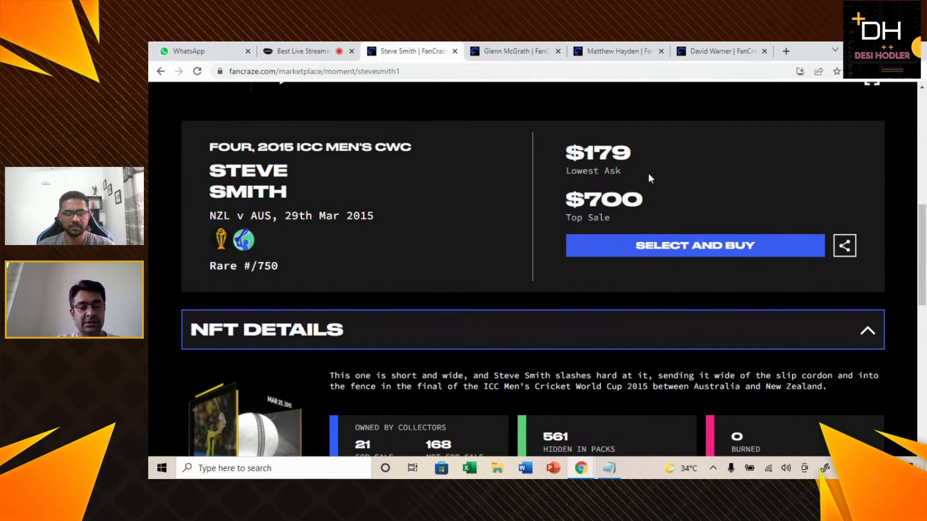
{"action": "scroll", "scroll_direction": "down", "scroll_amount": 3}
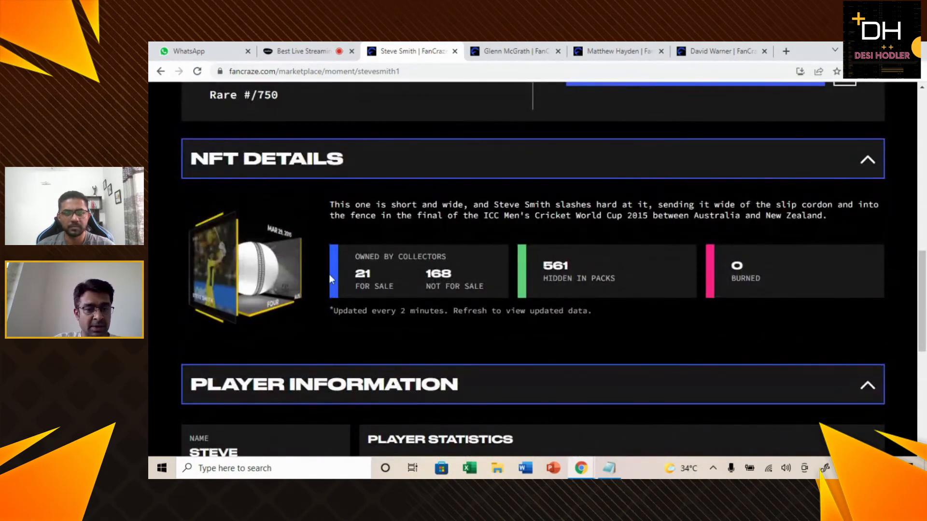
{"action": "mouse_move", "coordinate": [464, 283]}
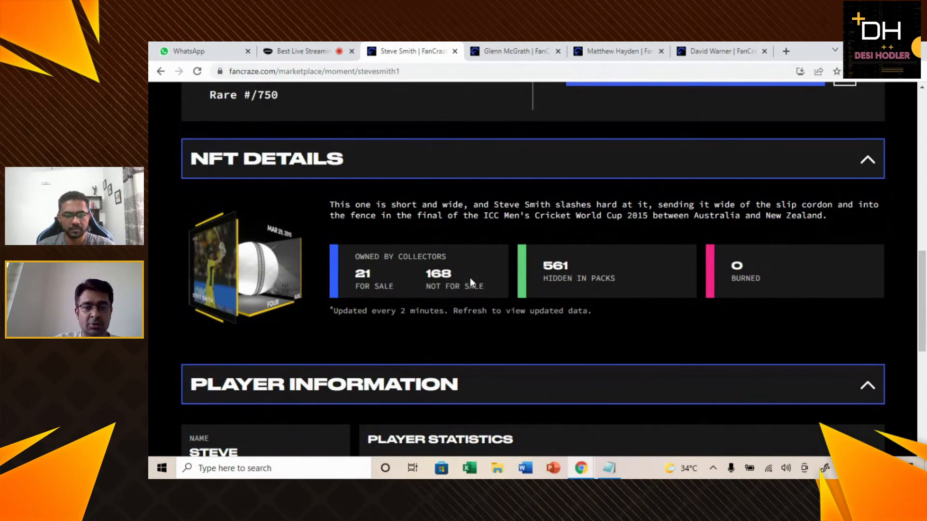
{"action": "mouse_move", "coordinate": [550, 300]}
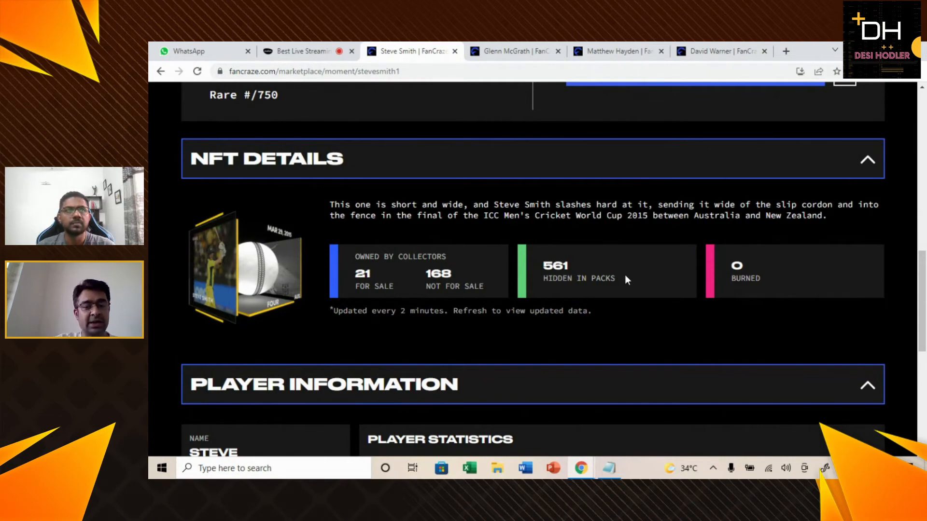
{"action": "scroll", "scroll_direction": "down", "scroll_amount": 3}
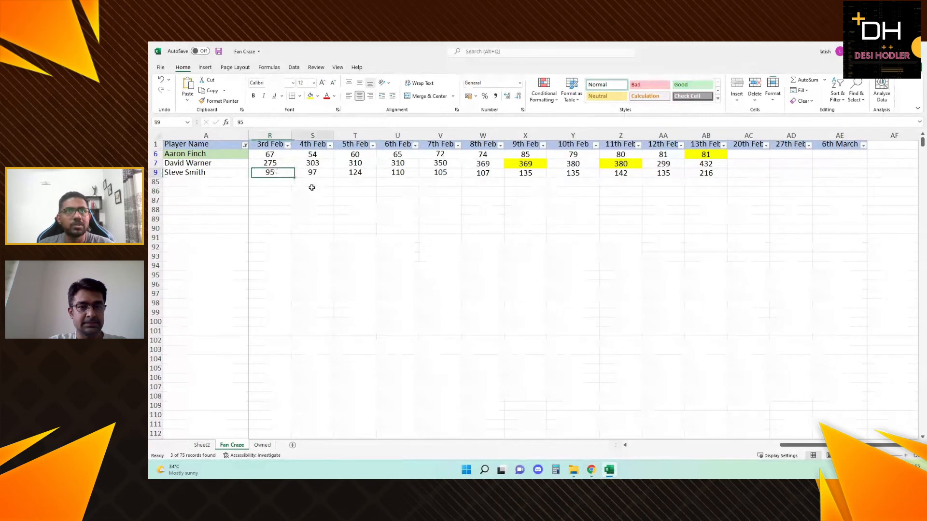
Step: View the Fan Craze sheet's daily prices, then return to the FanCraze marketplace home
{"action": "left_click", "coordinate": [706, 173]}
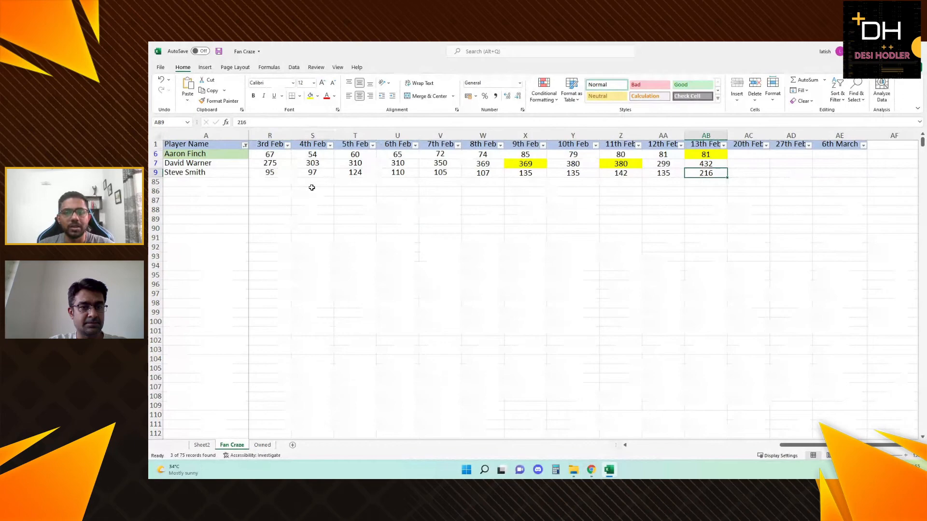
{"action": "left_click", "coordinate": [270, 173]}
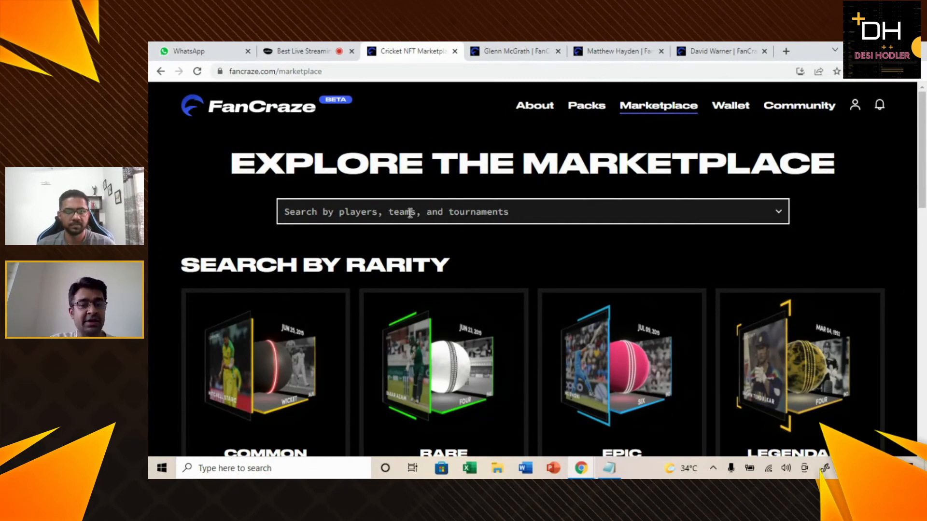
Step: Search 'Aly', filter to Alyssa Healy and open her 2020 Epic Six moment ($135 lowest ask)
{"action": "type", "text": "Aly"}
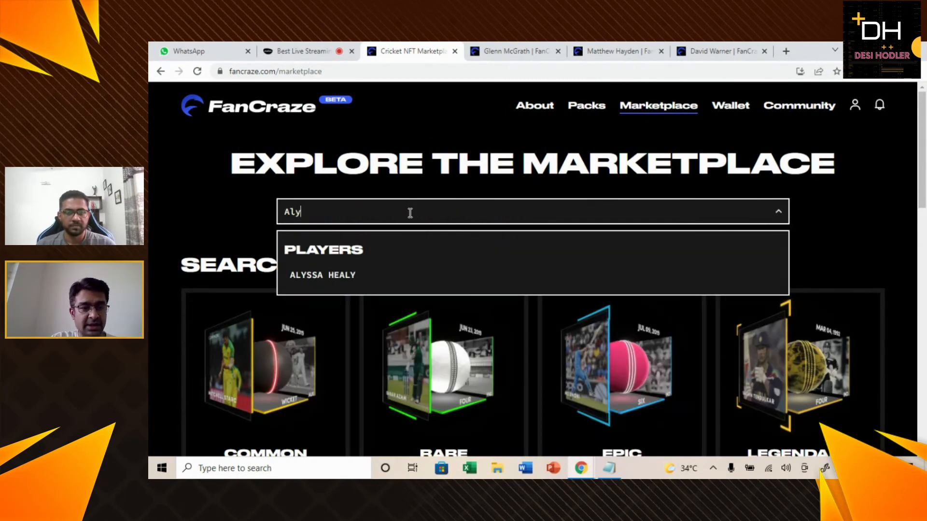
{"action": "left_click", "coordinate": [323, 275]}
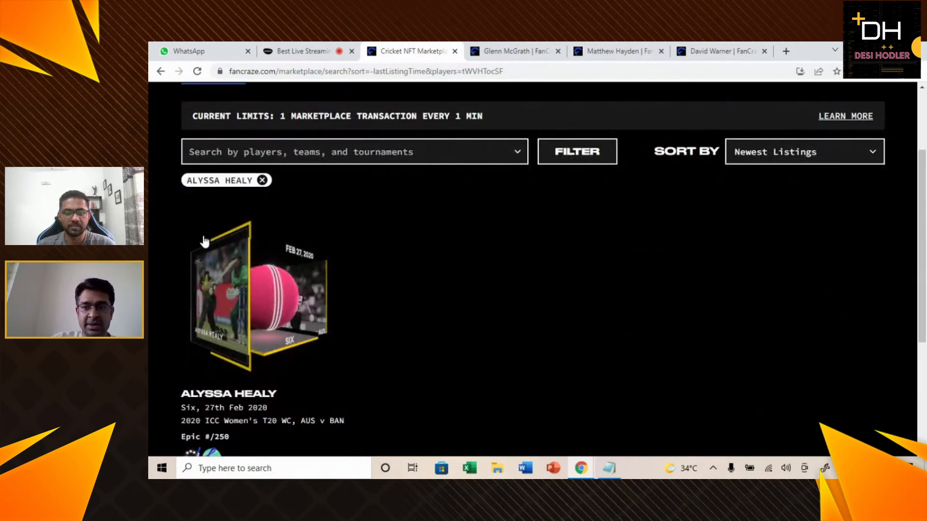
{"action": "scroll", "scroll_direction": "down", "scroll_amount": 3}
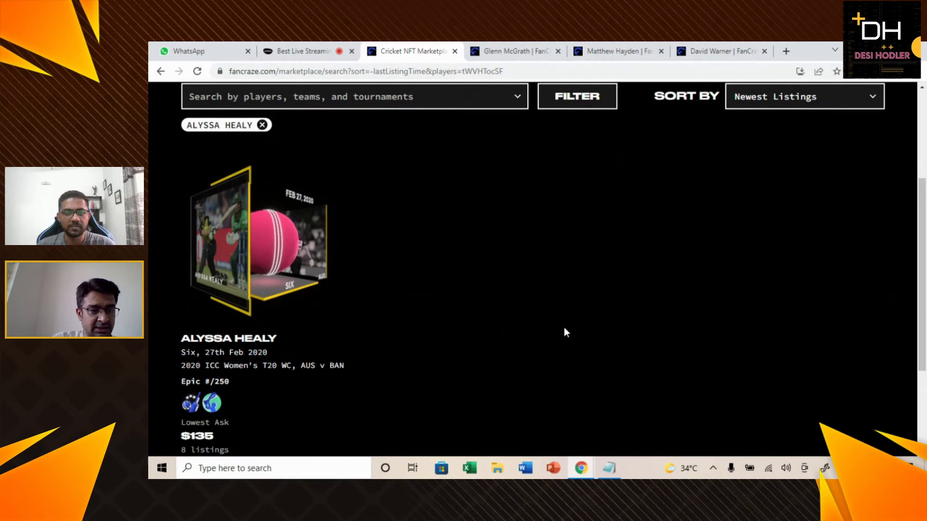
{"action": "left_click", "coordinate": [257, 240]}
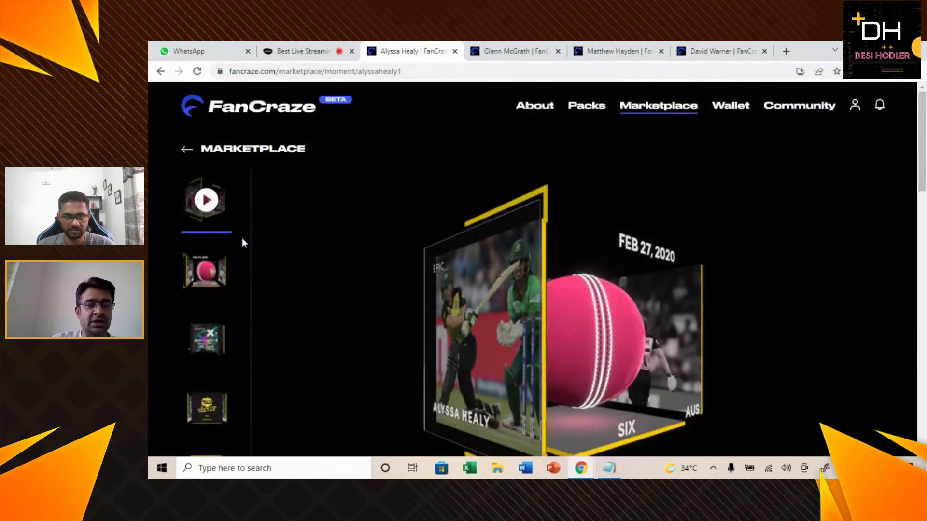
{"action": "scroll", "scroll_direction": "down", "scroll_amount": 3}
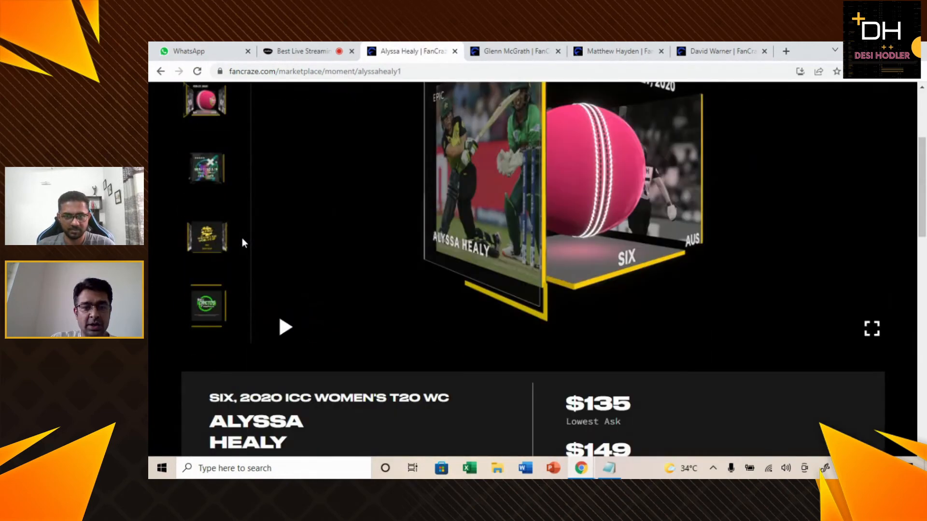
{"action": "scroll", "scroll_direction": "down", "scroll_amount": 3}
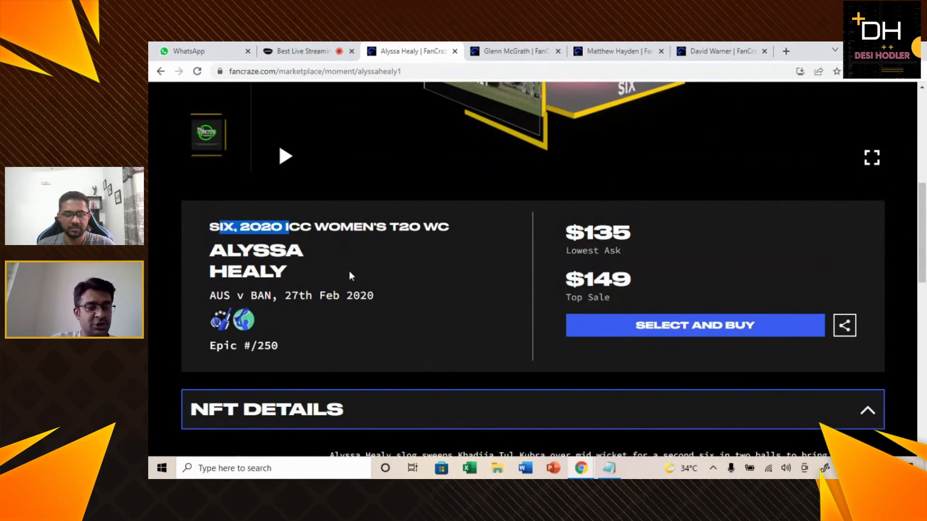
{"action": "double_click", "coordinate": [240, 296]}
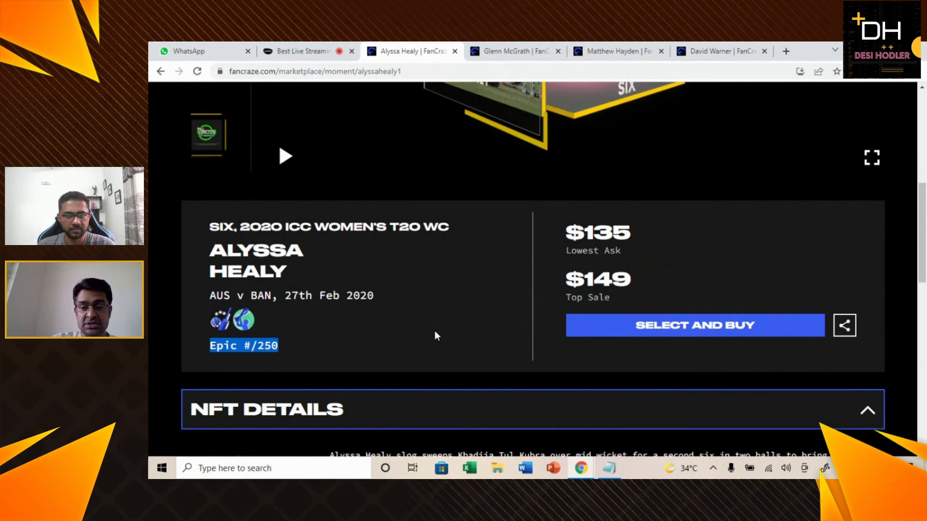
{"action": "mouse_move", "coordinate": [424, 322]}
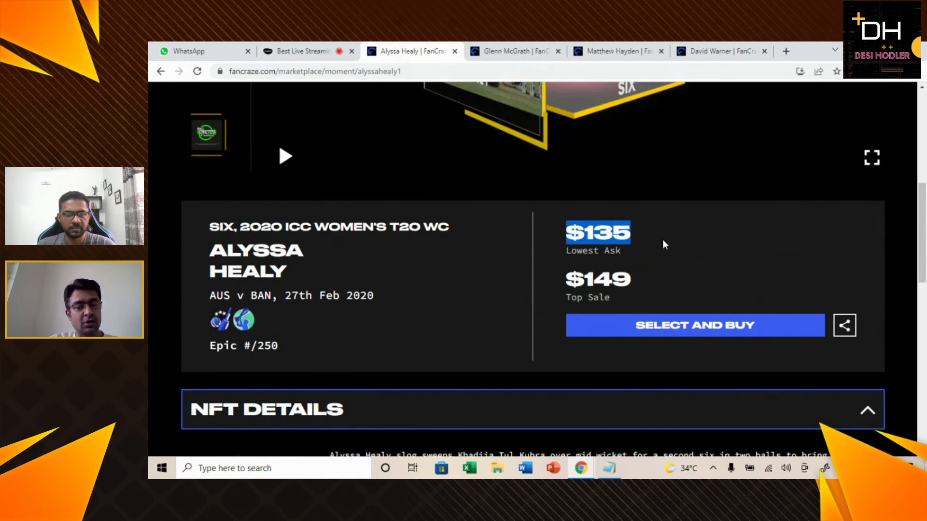
{"action": "mouse_move", "coordinate": [662, 277]}
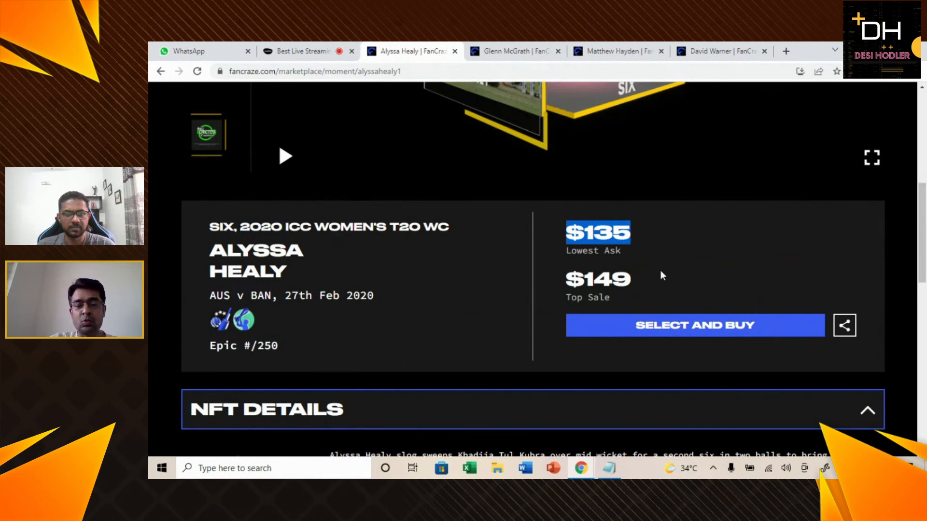
{"action": "mouse_move", "coordinate": [764, 246]}
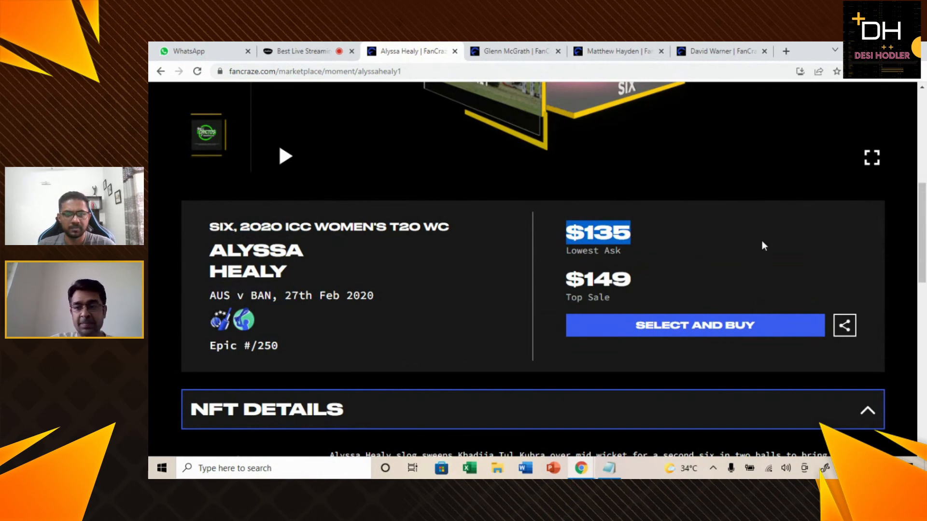
{"action": "scroll", "scroll_direction": "down", "scroll_amount": 3}
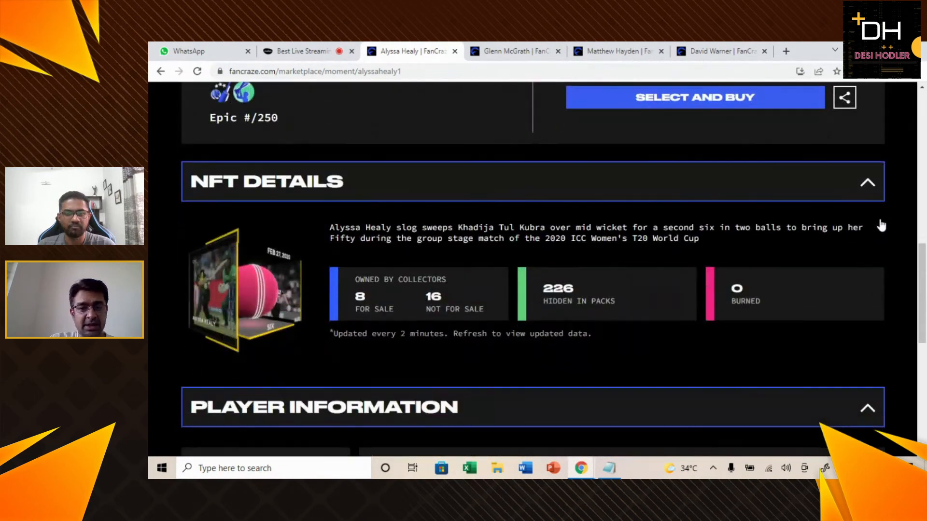
{"action": "scroll", "scroll_direction": "down", "scroll_amount": 3}
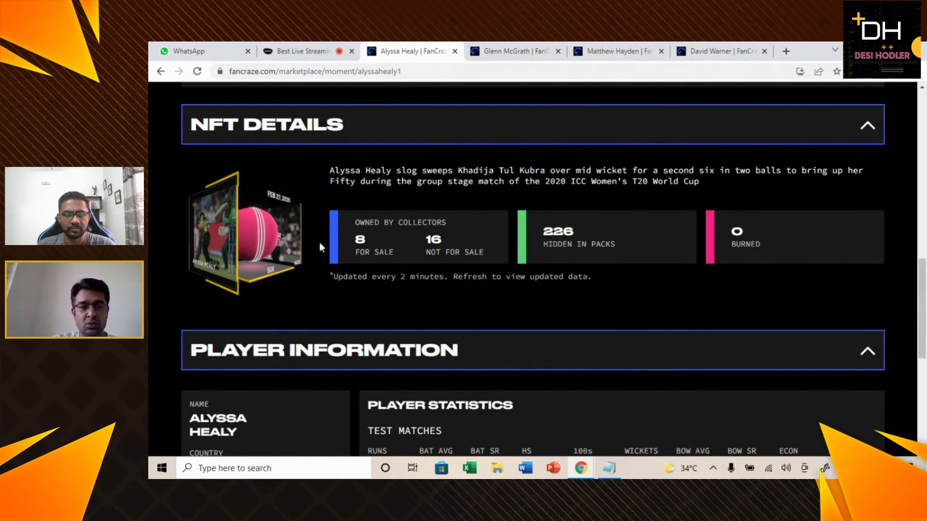
{"action": "mouse_move", "coordinate": [556, 271]}
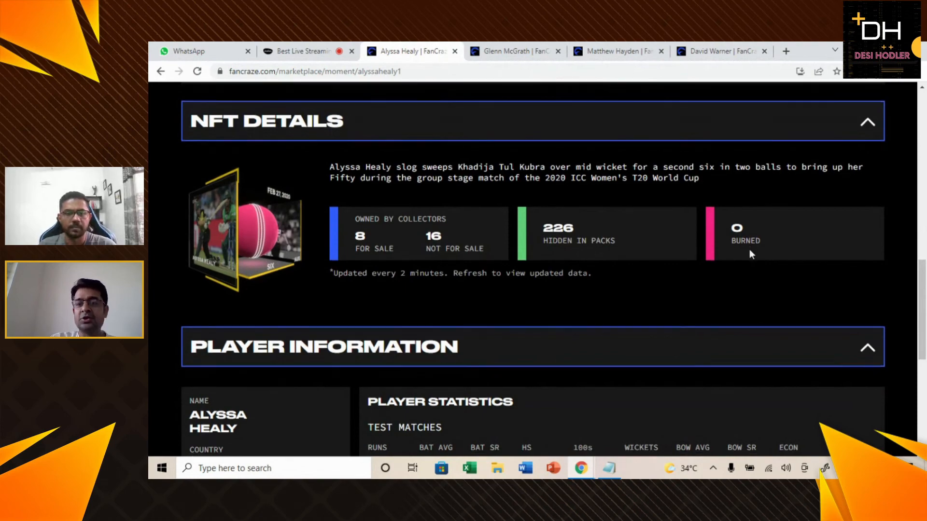
{"action": "scroll", "scroll_direction": "down", "scroll_amount": 3}
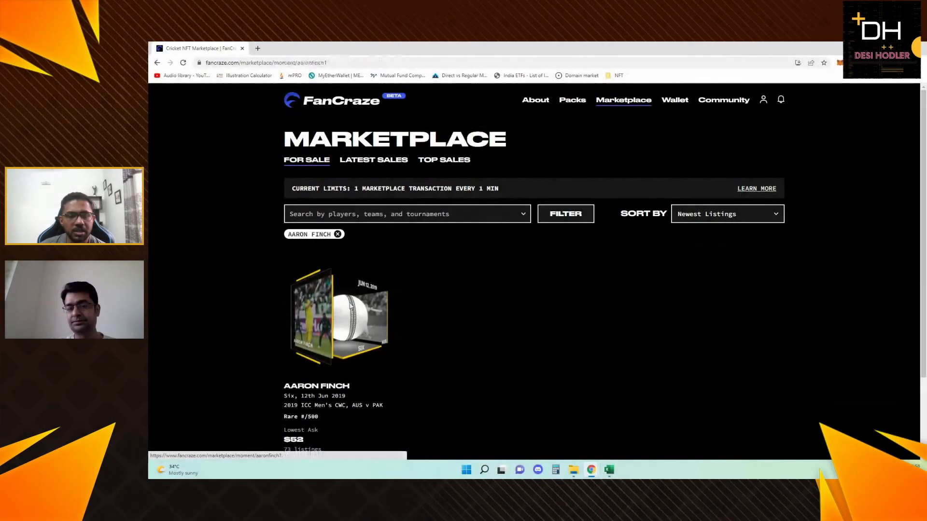
Step: Open Aaron Finch's 2019 World Cup Six moment and review its $52 ask, $1,000 top sale, 30 in packs
{"action": "left_click", "coordinate": [338, 316]}
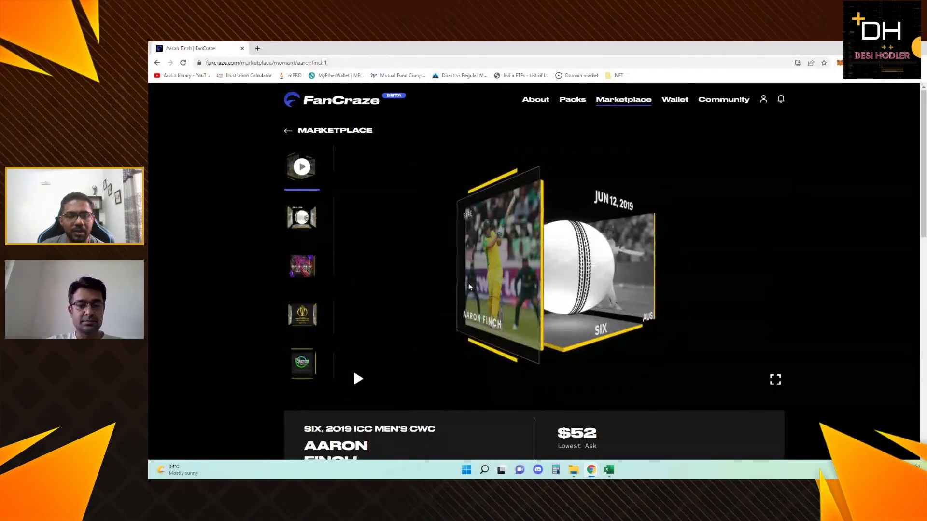
{"action": "scroll", "scroll_direction": "down", "scroll_amount": 3}
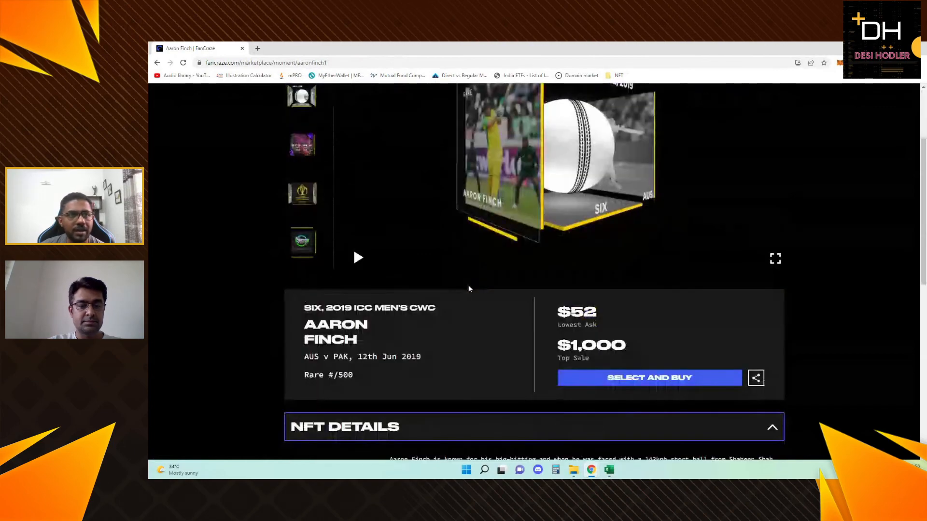
{"action": "scroll", "scroll_direction": "down", "scroll_amount": 3}
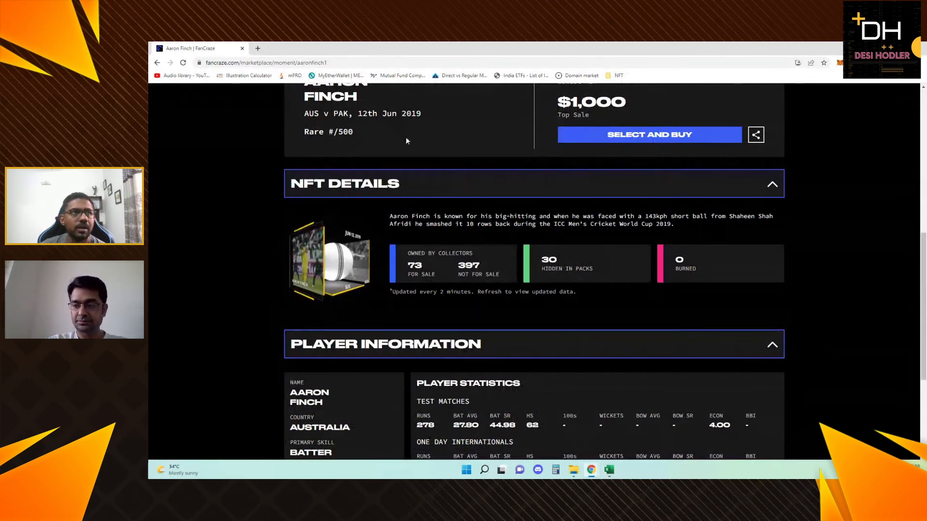
{"action": "double_click", "coordinate": [343, 131]}
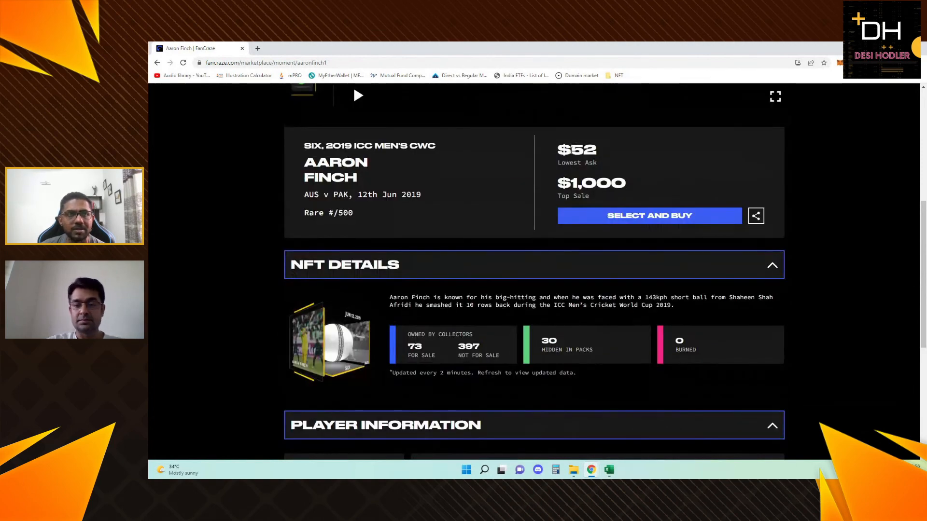
{"action": "left_click", "coordinate": [609, 470]}
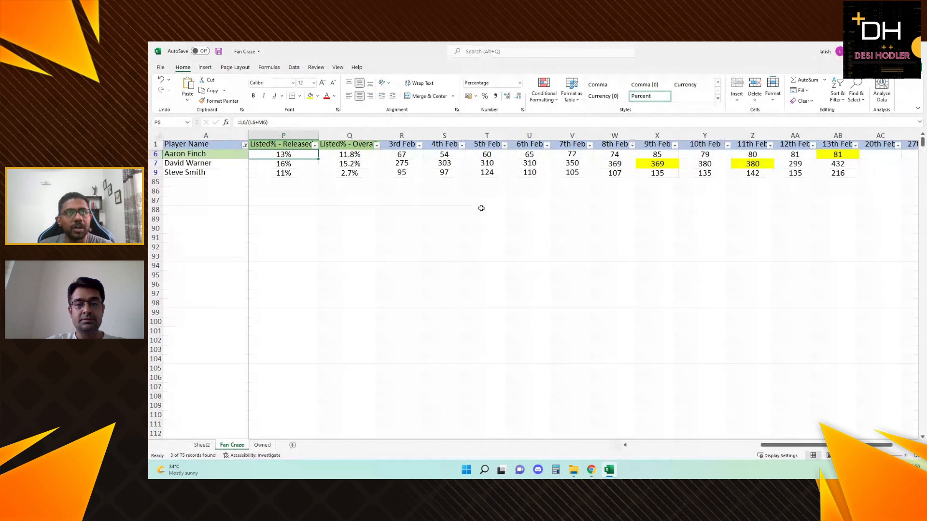
{"action": "left_click", "coordinate": [401, 154]}
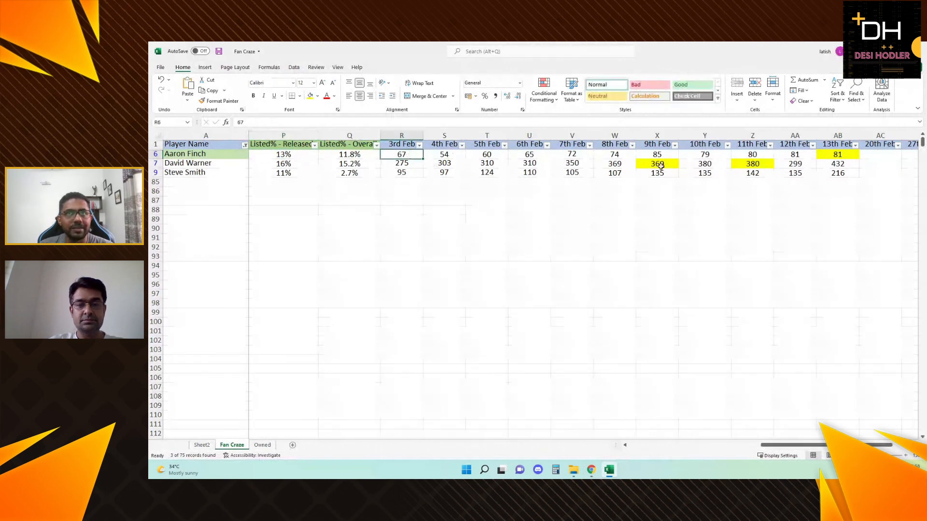
{"action": "left_click", "coordinate": [838, 153]}
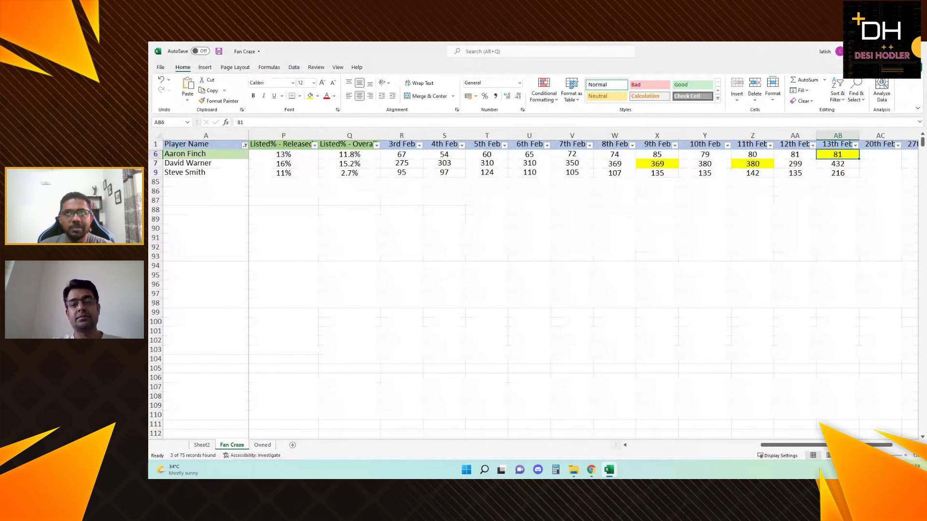
{"action": "left_click", "coordinate": [591, 470]}
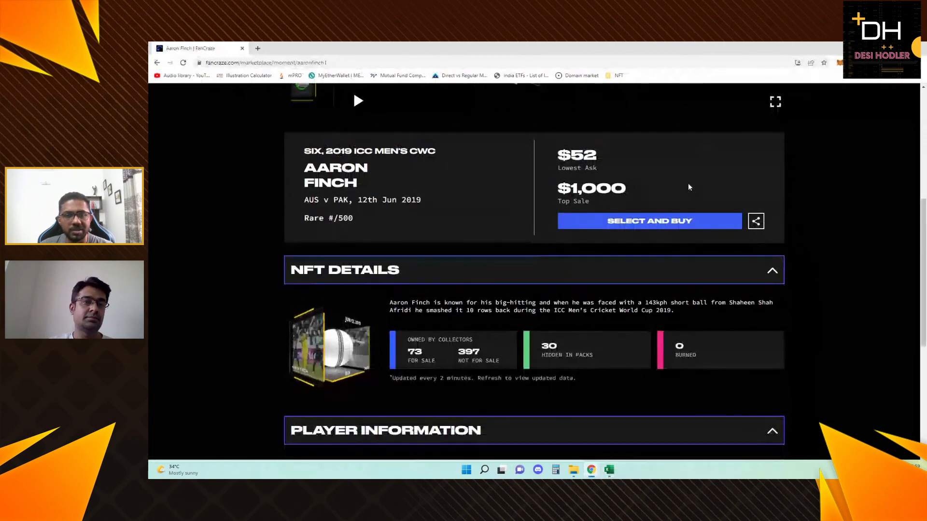
{"action": "scroll", "scroll_direction": "down", "scroll_amount": 3}
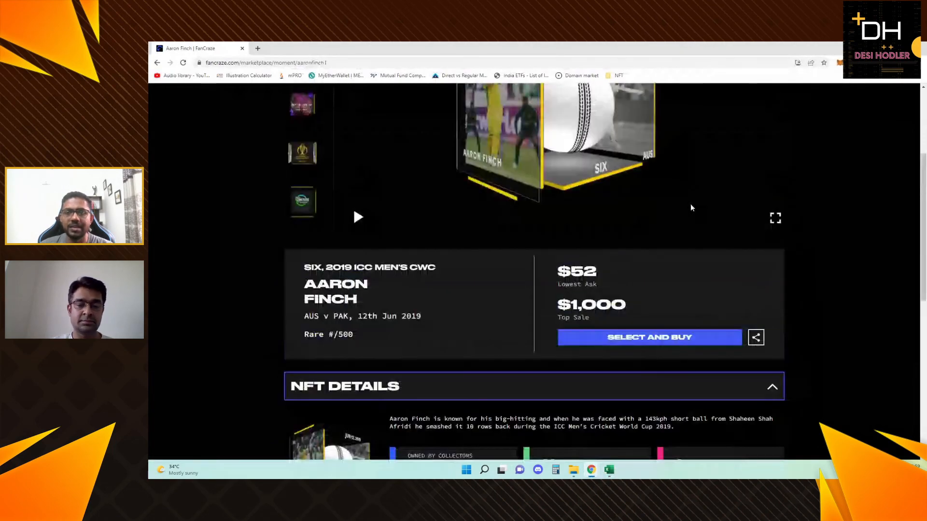